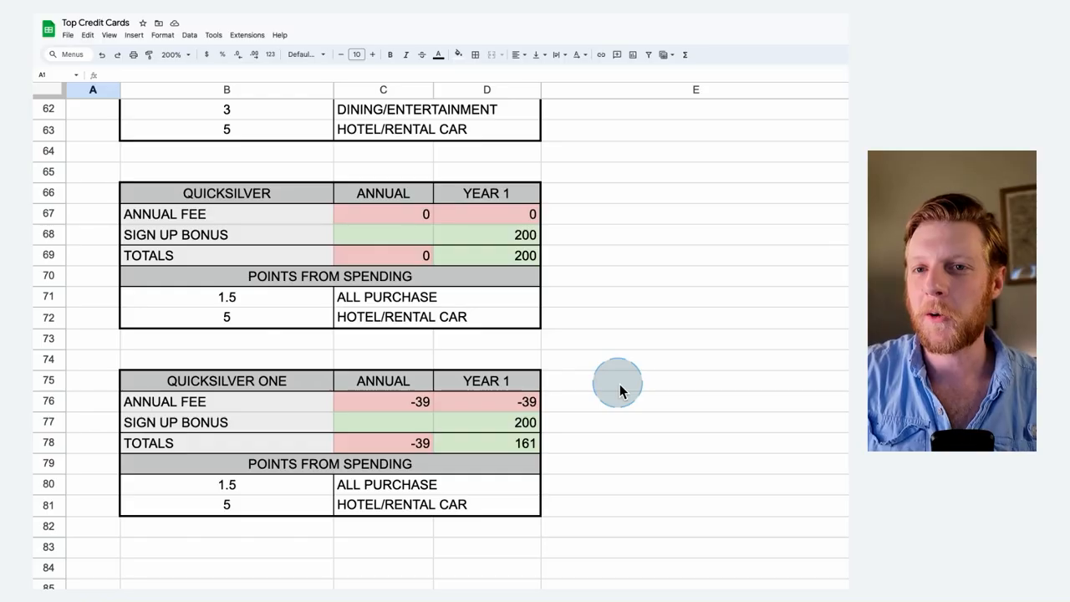
pyautogui.moveTo(652, 368)
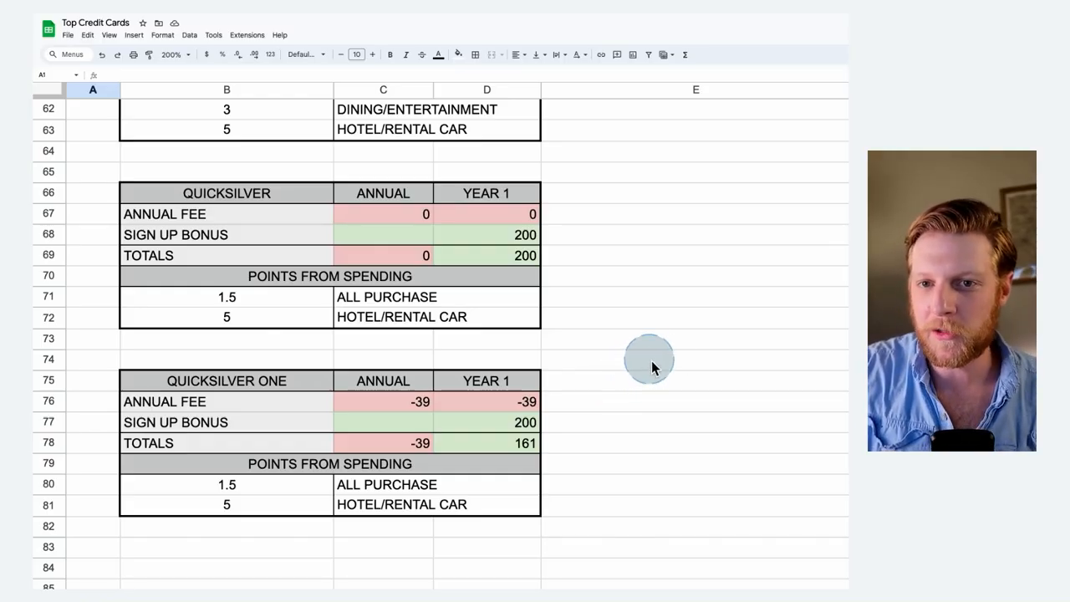
pyautogui.moveTo(635, 321)
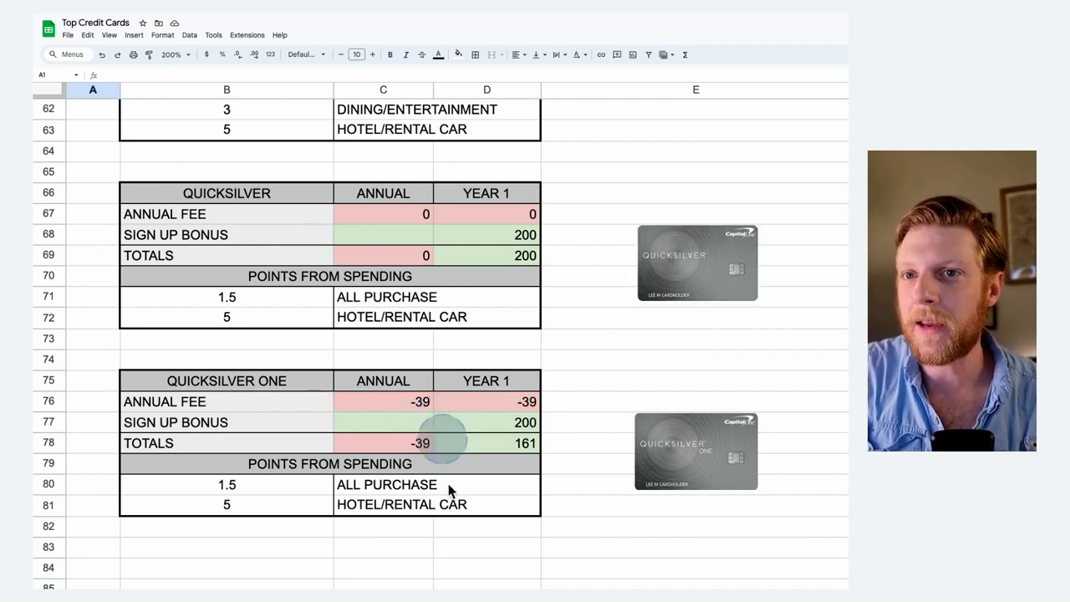
pyautogui.moveTo(388, 393)
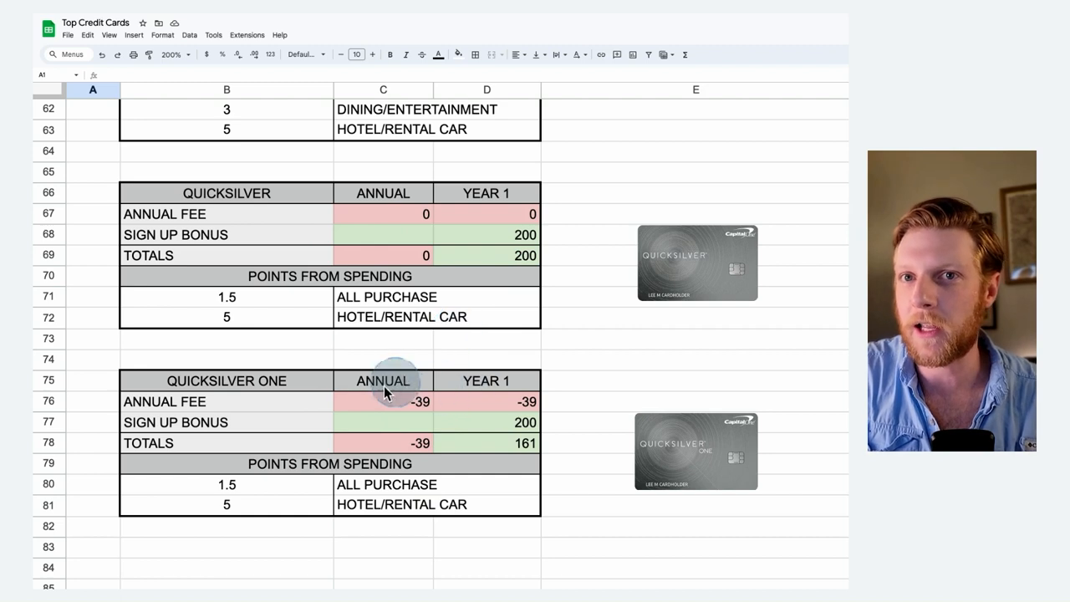
pyautogui.moveTo(333, 422)
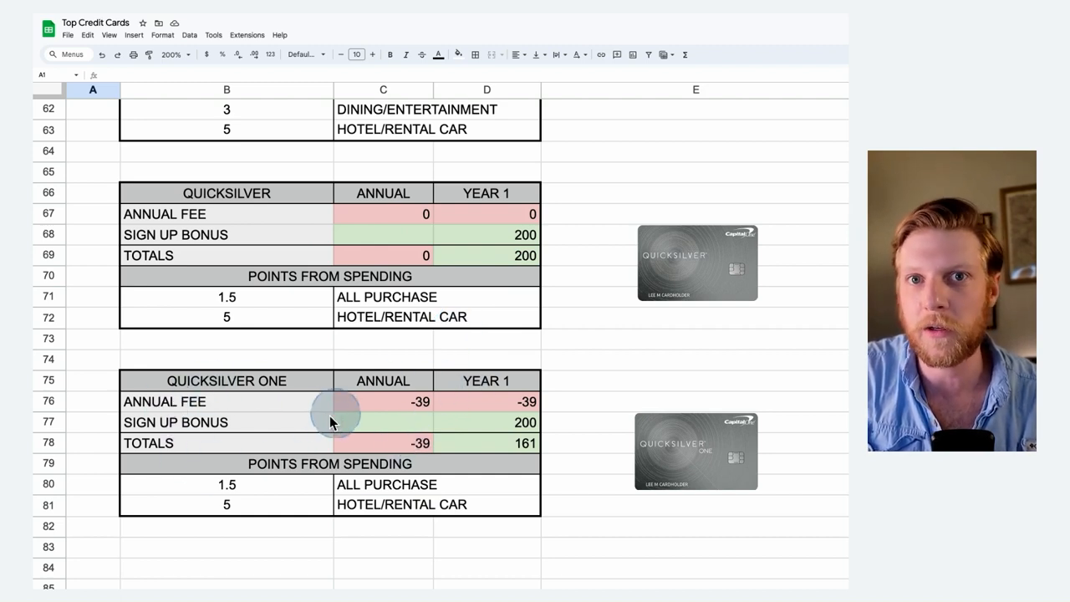
pyautogui.moveTo(488, 331)
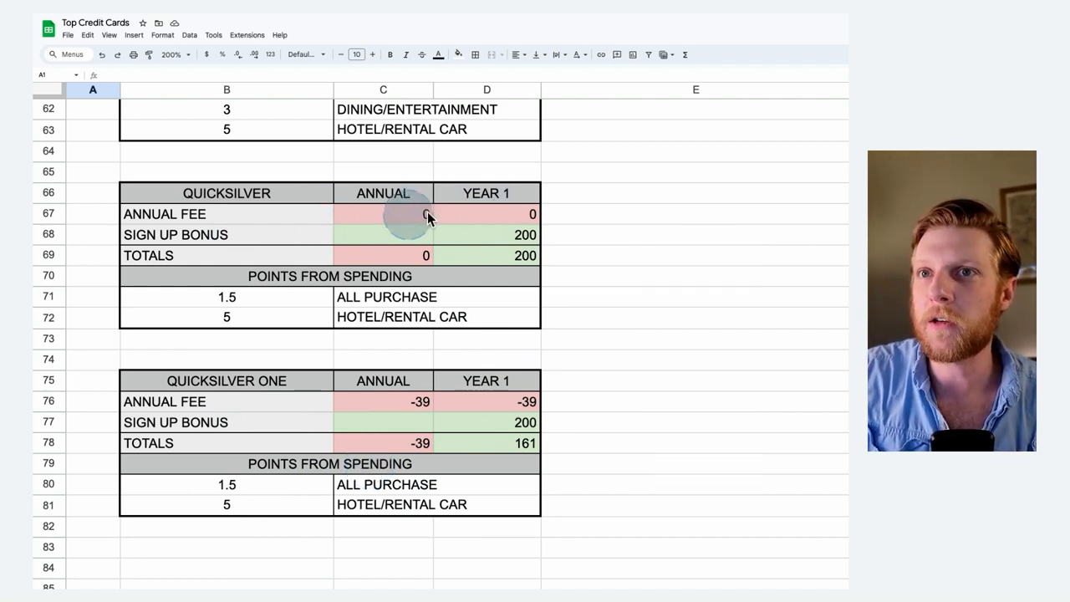
pyautogui.moveTo(505, 242)
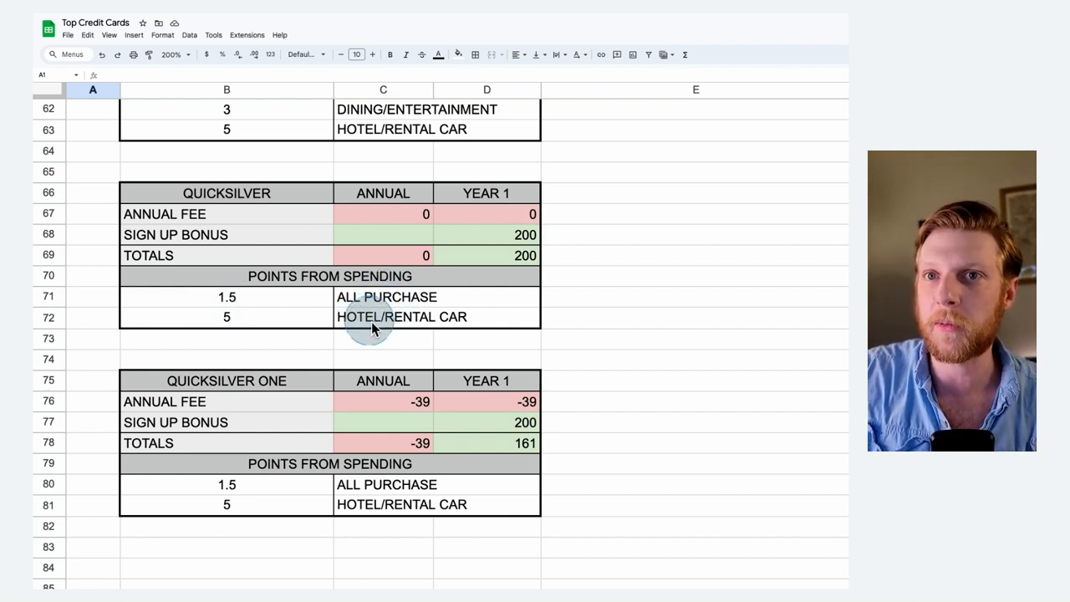
pyautogui.moveTo(303, 328)
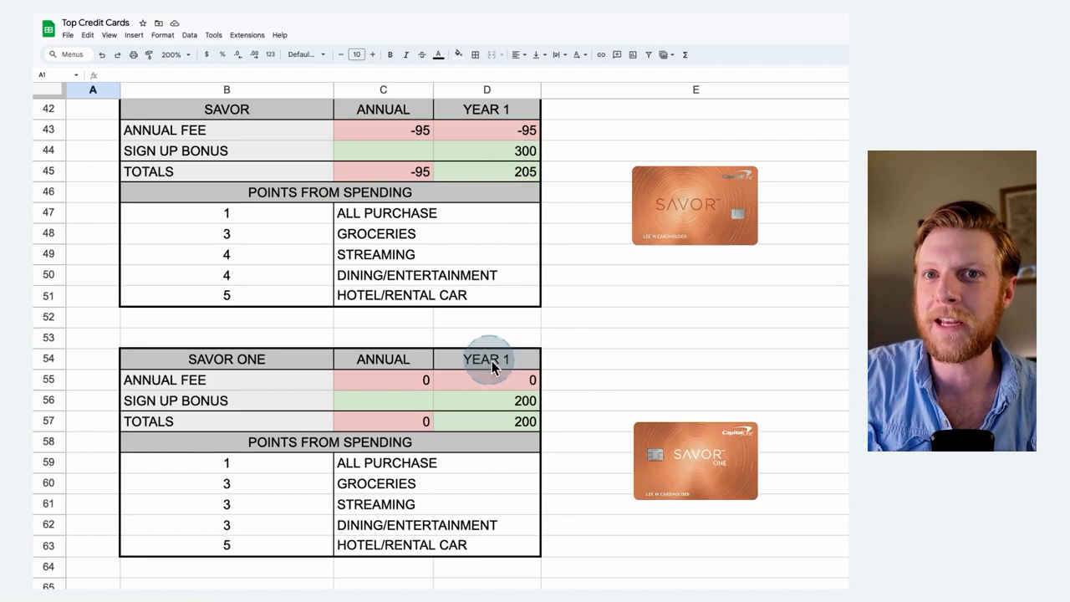
pyautogui.moveTo(318, 358)
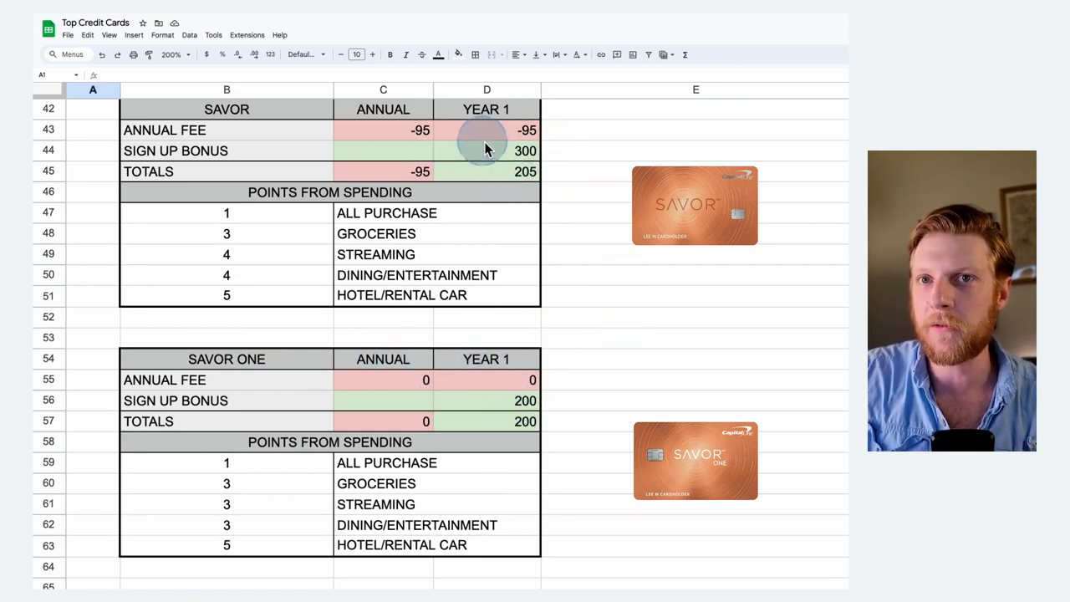
pyautogui.moveTo(284, 488)
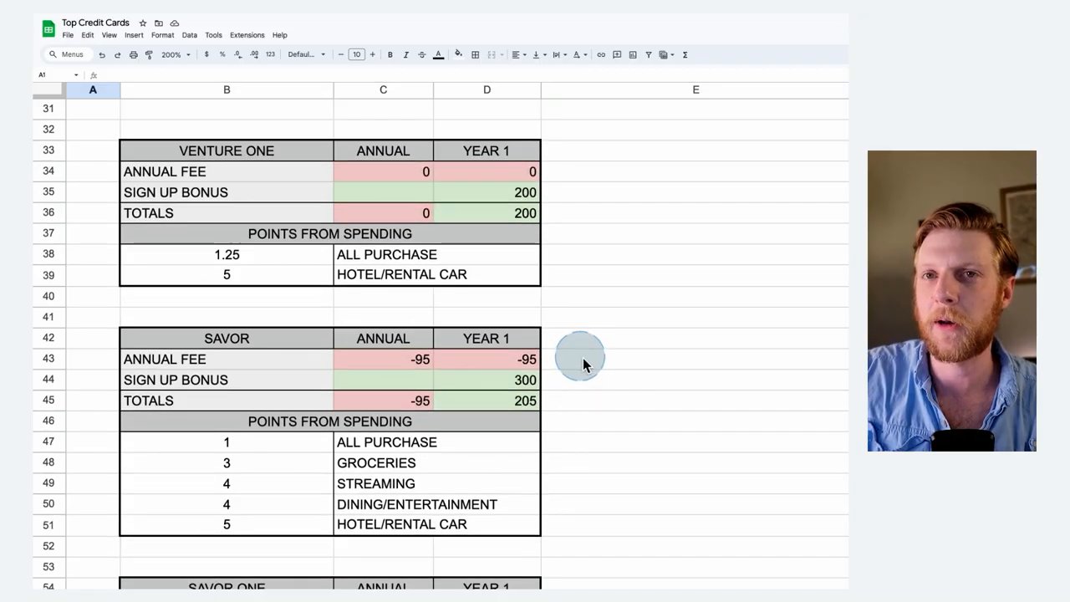
# Step: Scroll up to show the Venture and Venture One tables with year-one totals 780 and 200
pyautogui.scroll(3)
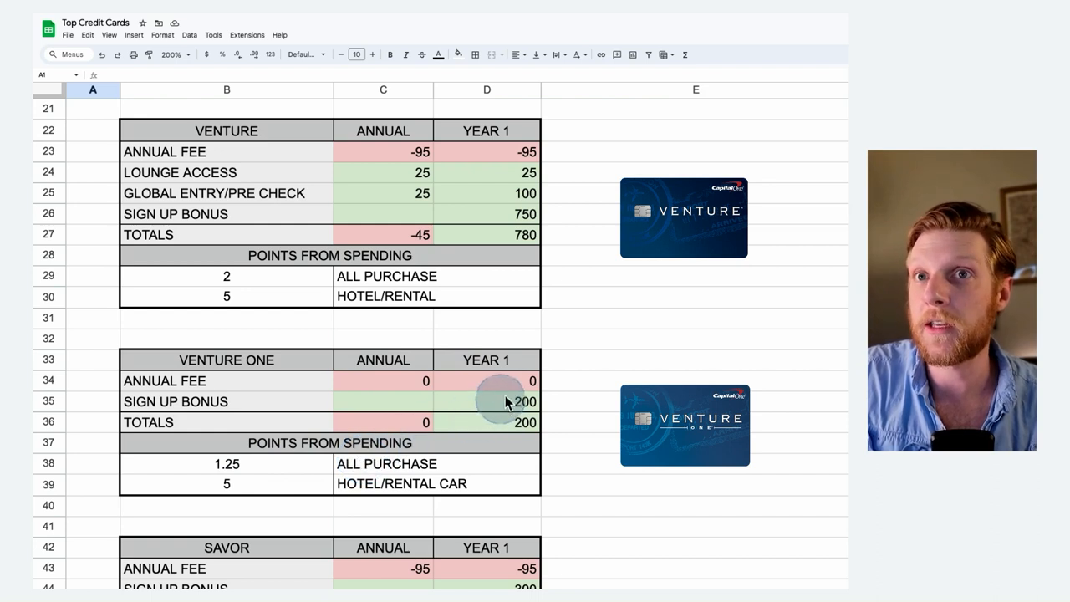
pyautogui.moveTo(498, 201)
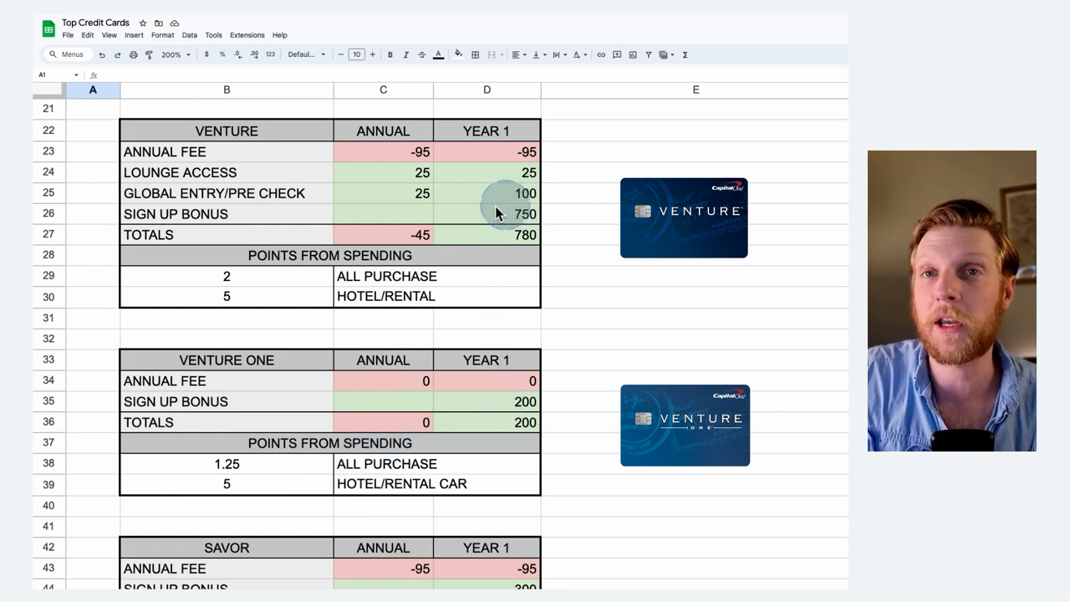
pyautogui.moveTo(535, 220)
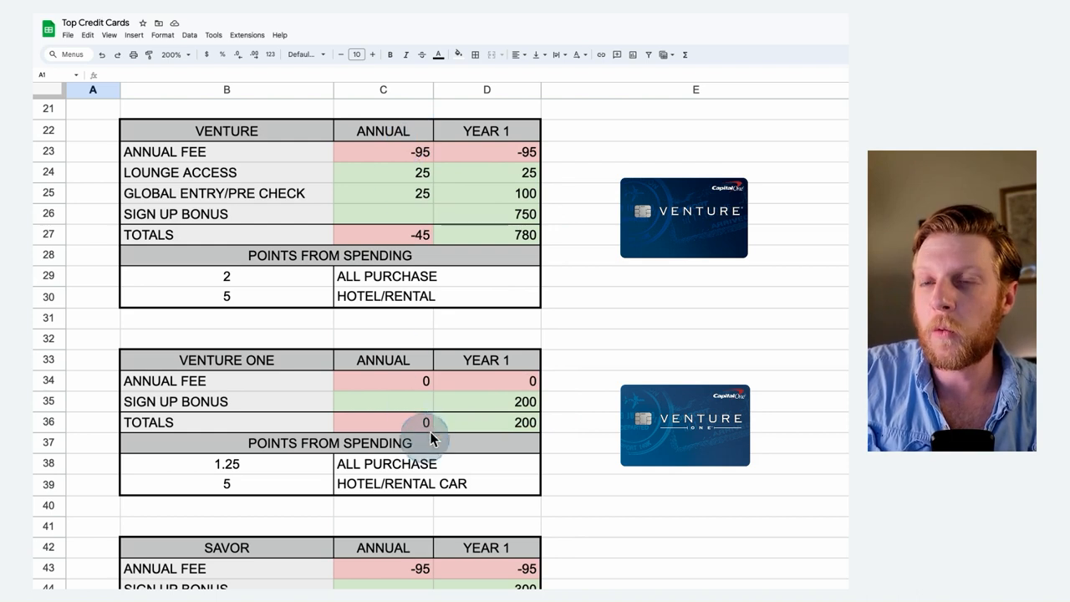
pyautogui.moveTo(405, 388)
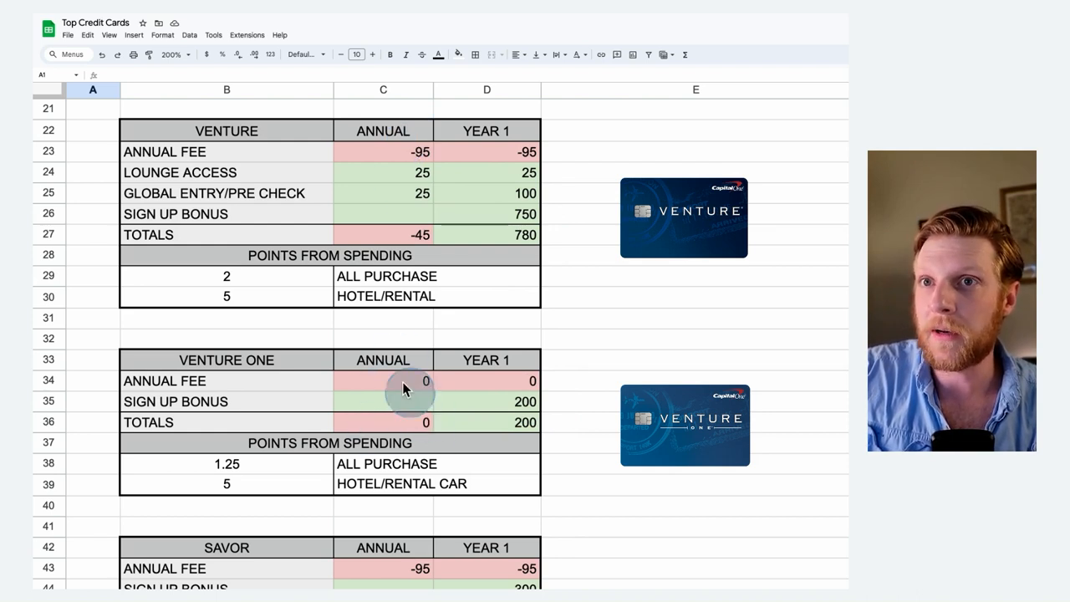
pyautogui.moveTo(381, 391)
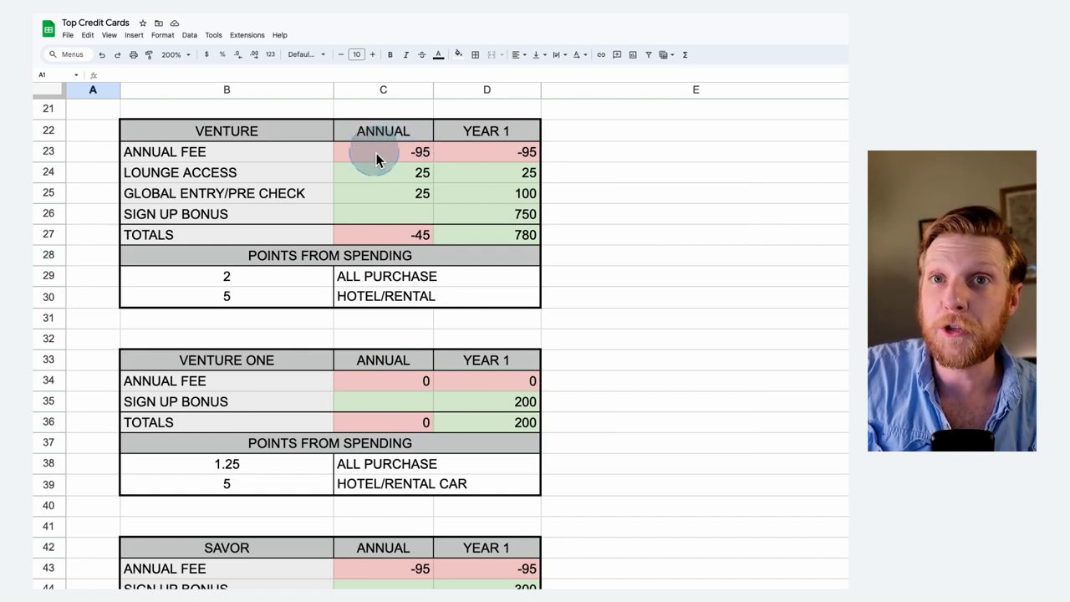
pyautogui.moveTo(410, 164)
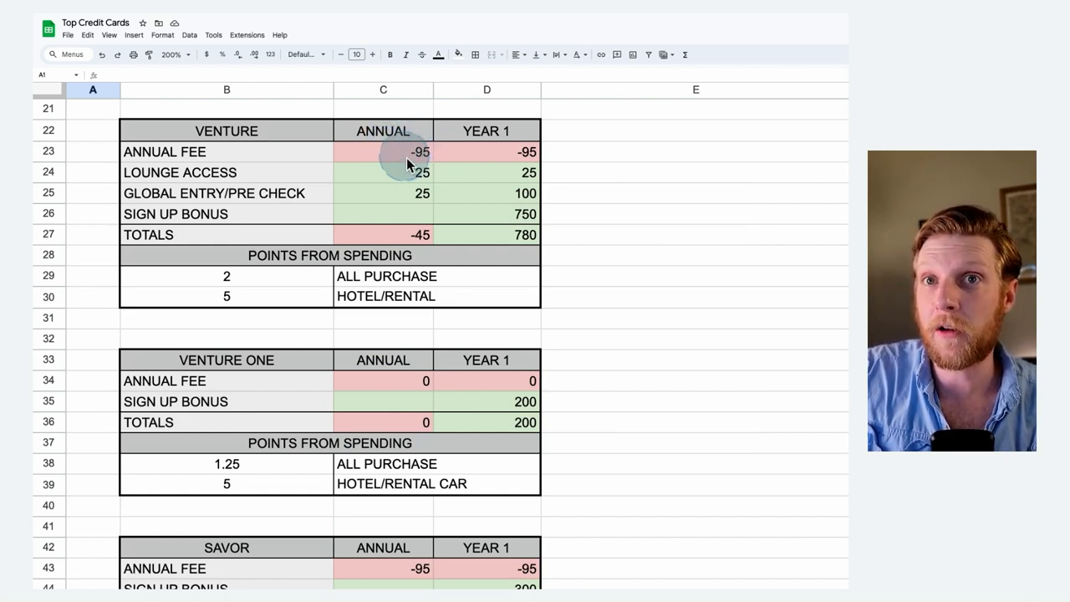
pyautogui.moveTo(422, 173)
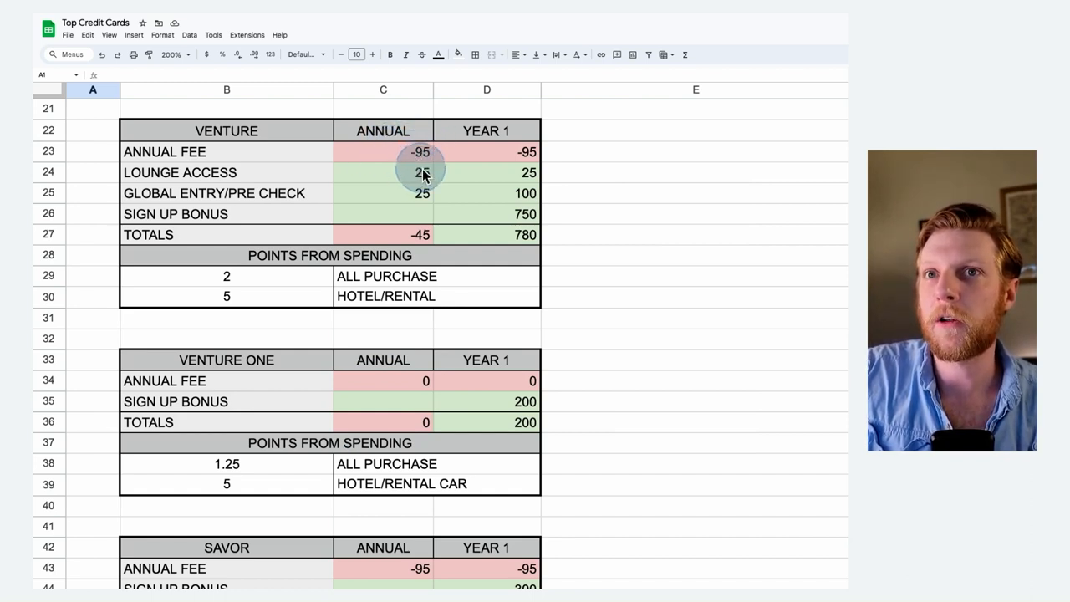
pyautogui.moveTo(408, 178)
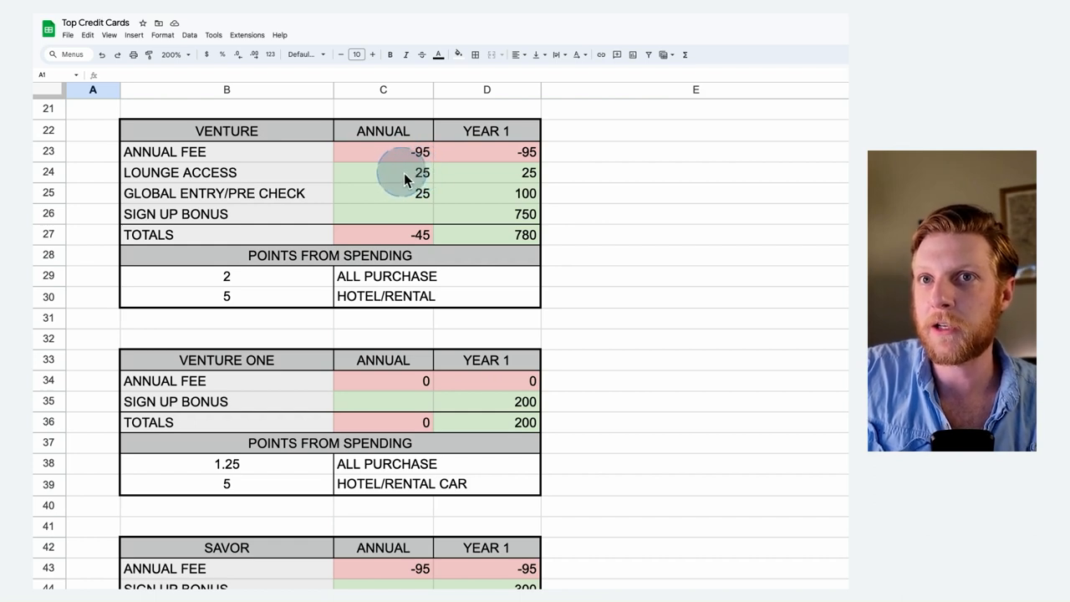
pyautogui.moveTo(400, 204)
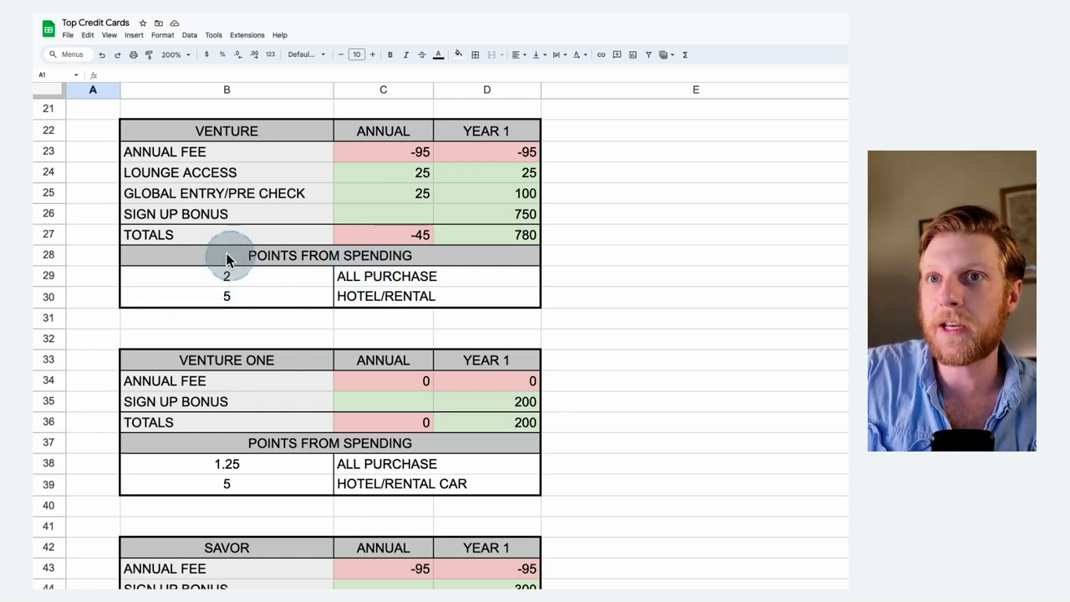
pyautogui.moveTo(226, 281)
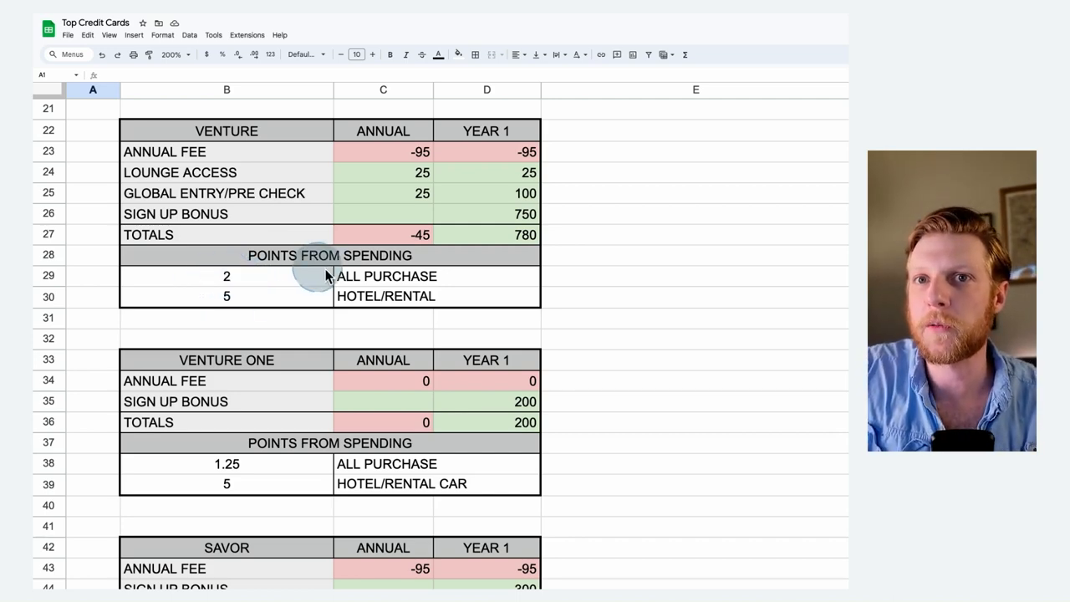
# Step: Scroll to the Venture X table showing the 395 annual fee, 300 travel credit and 880 year-one total
pyautogui.scroll(-3)
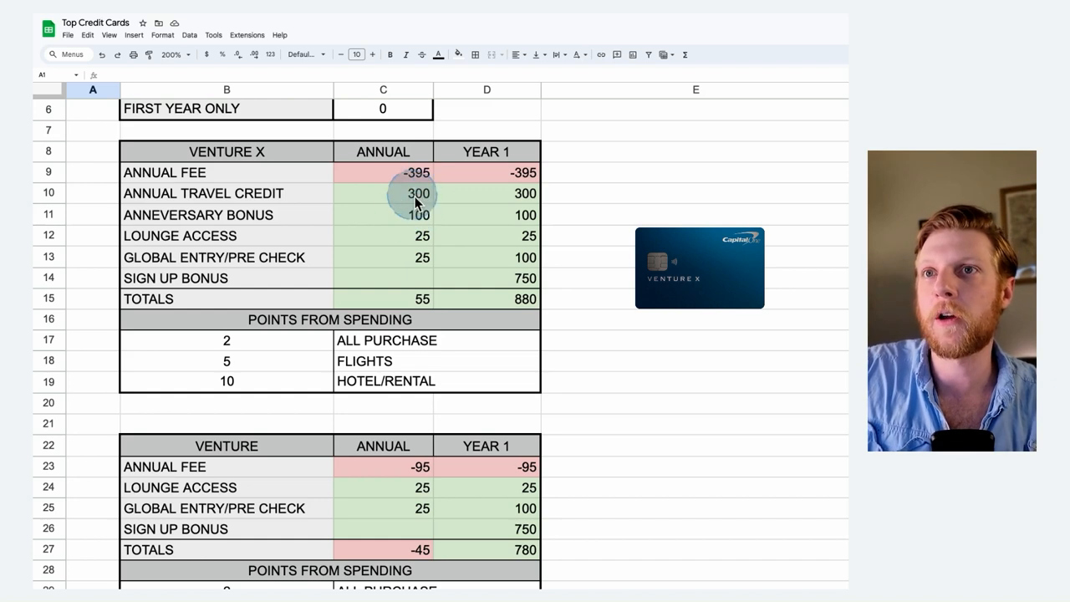
pyautogui.moveTo(433, 216)
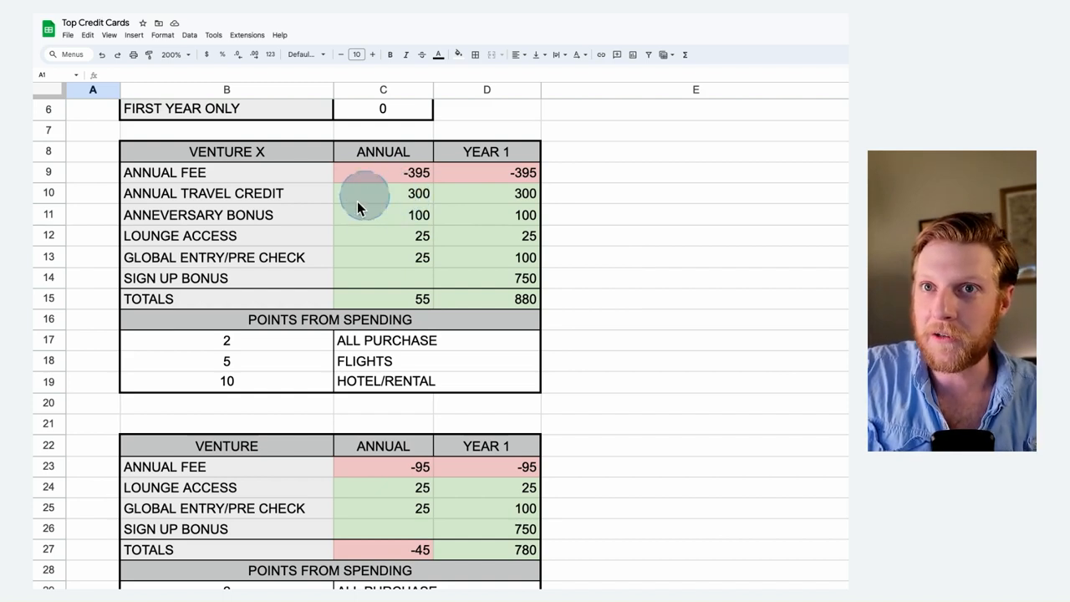
pyautogui.moveTo(418, 179)
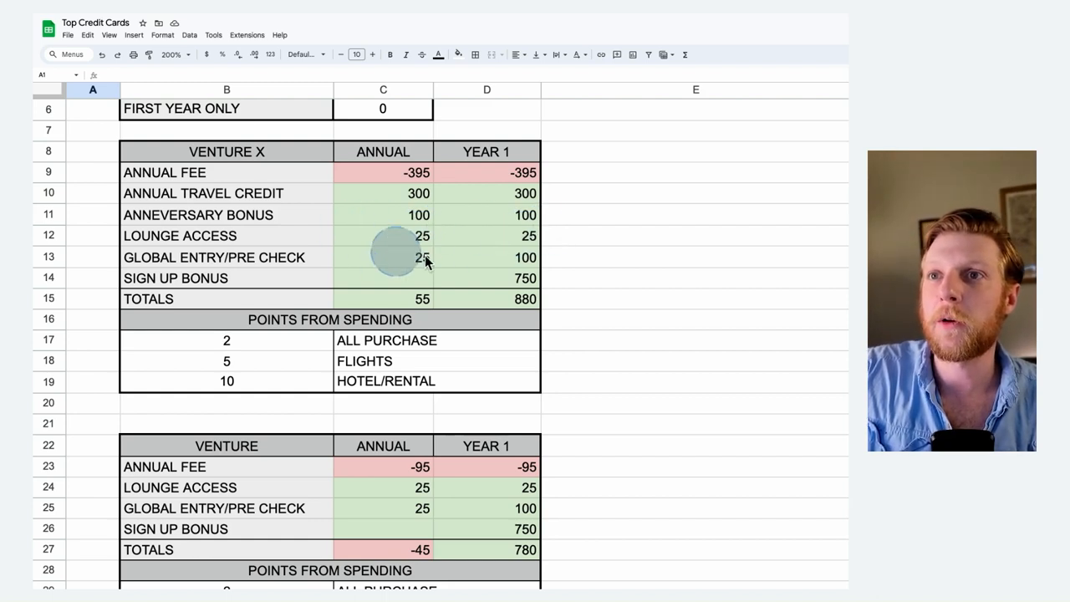
pyautogui.moveTo(519, 258)
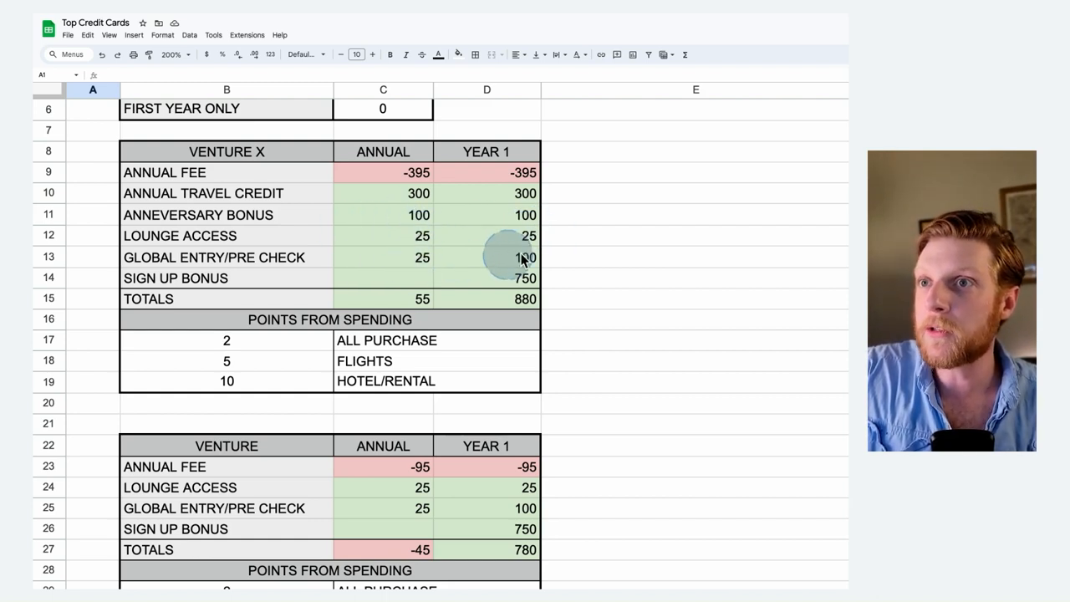
pyautogui.moveTo(543, 271)
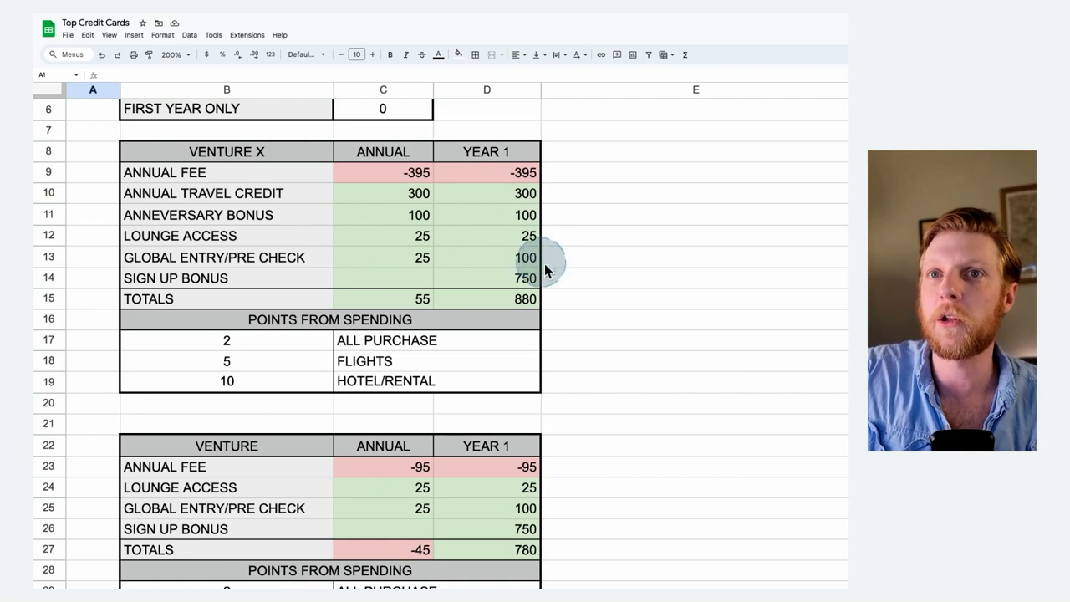
pyautogui.moveTo(418, 261)
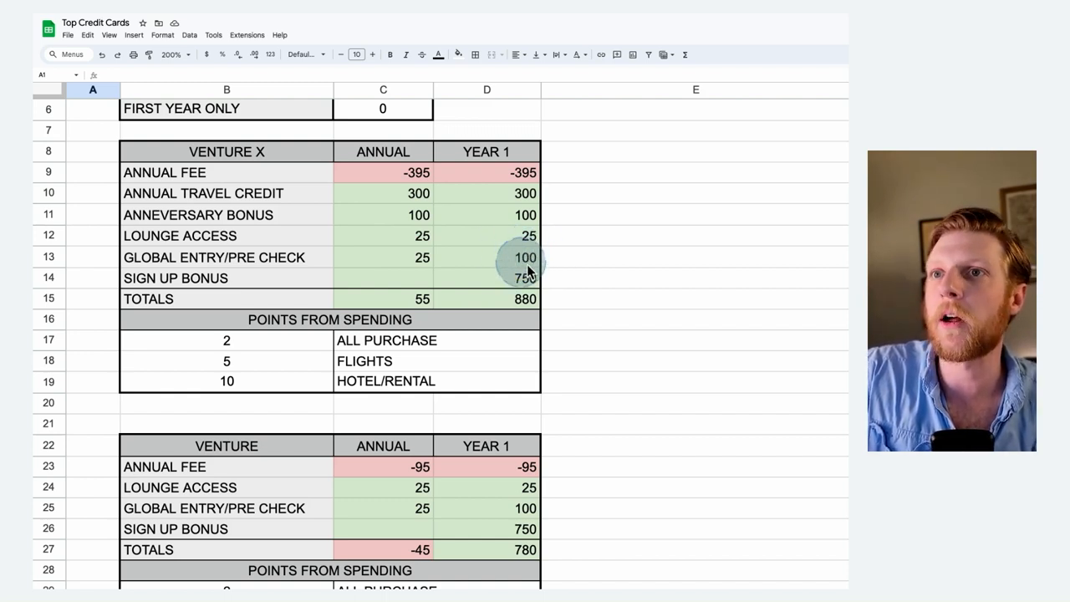
pyautogui.moveTo(422, 258)
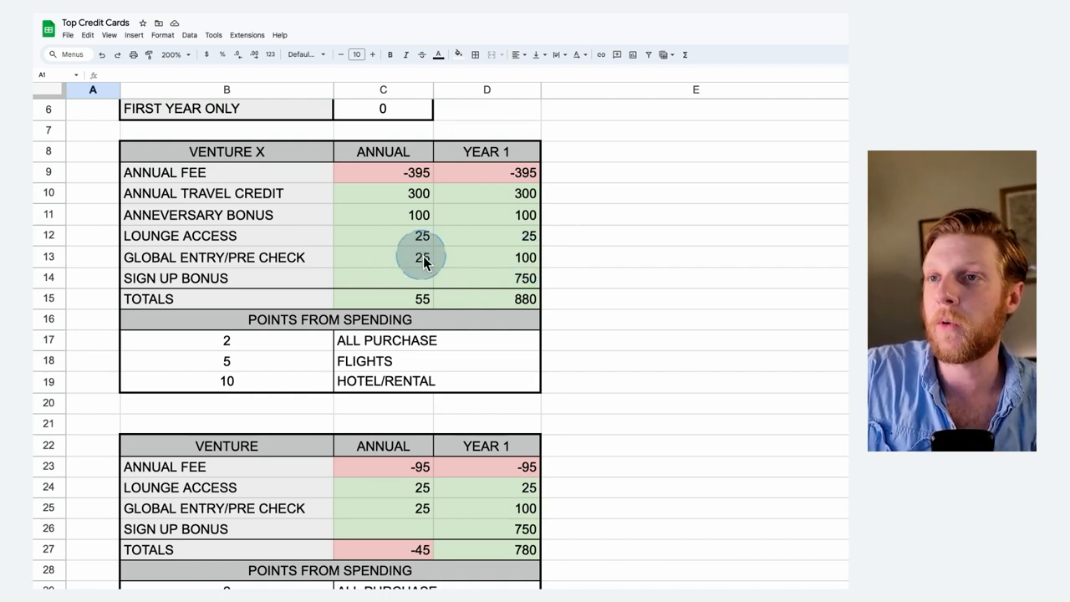
pyautogui.moveTo(525, 277)
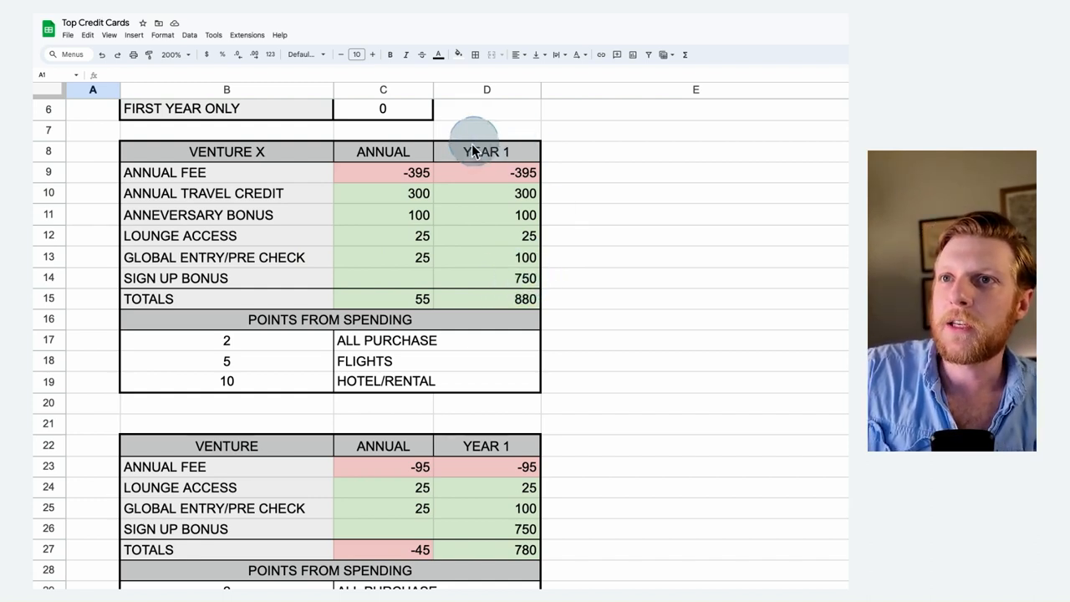
pyautogui.moveTo(443, 230)
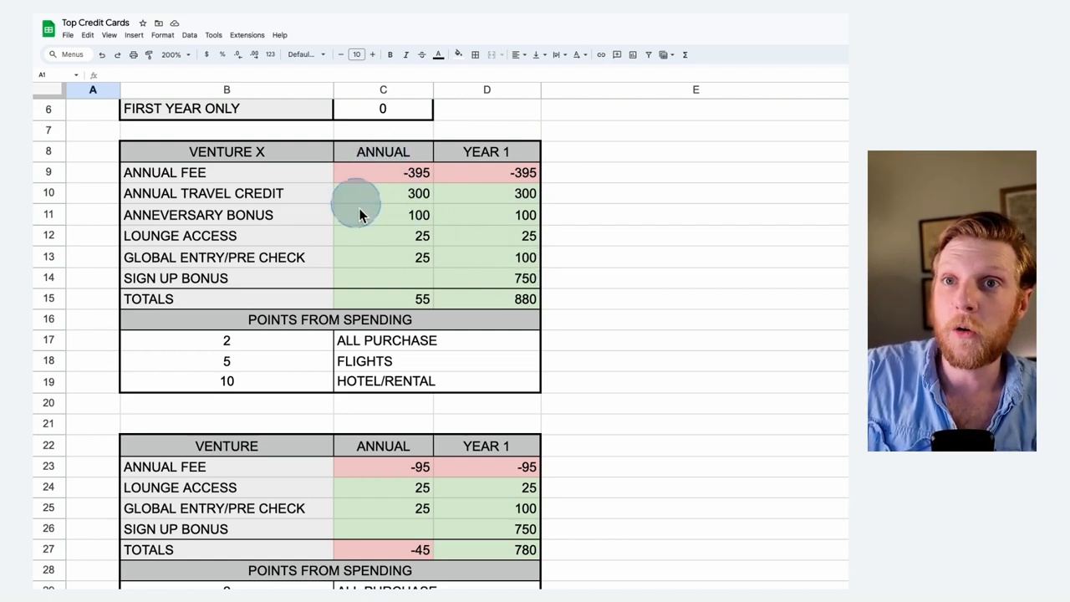
pyautogui.moveTo(488, 187)
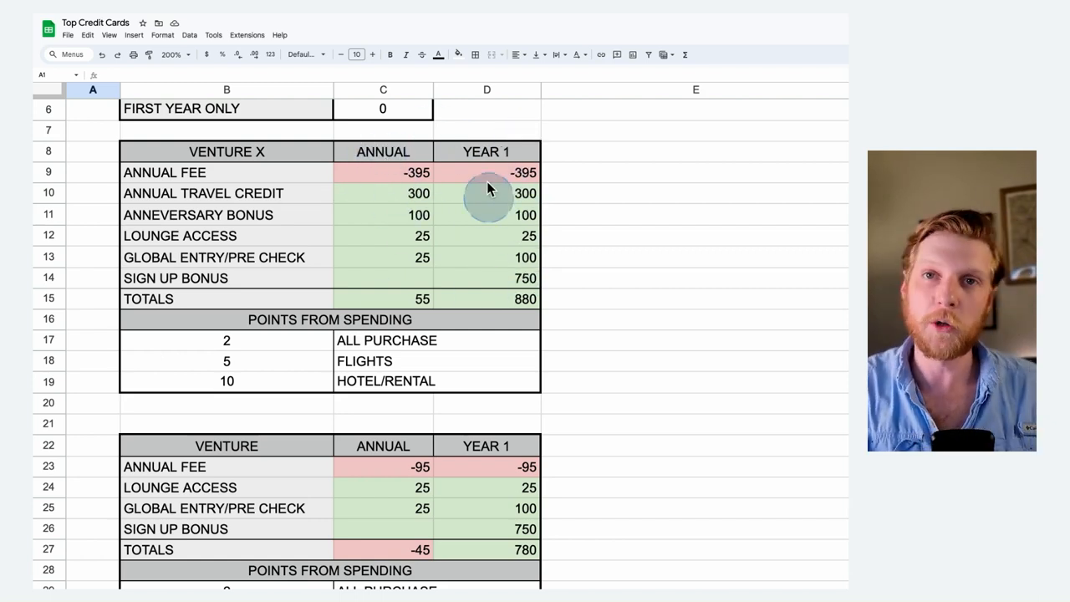
pyautogui.moveTo(410, 326)
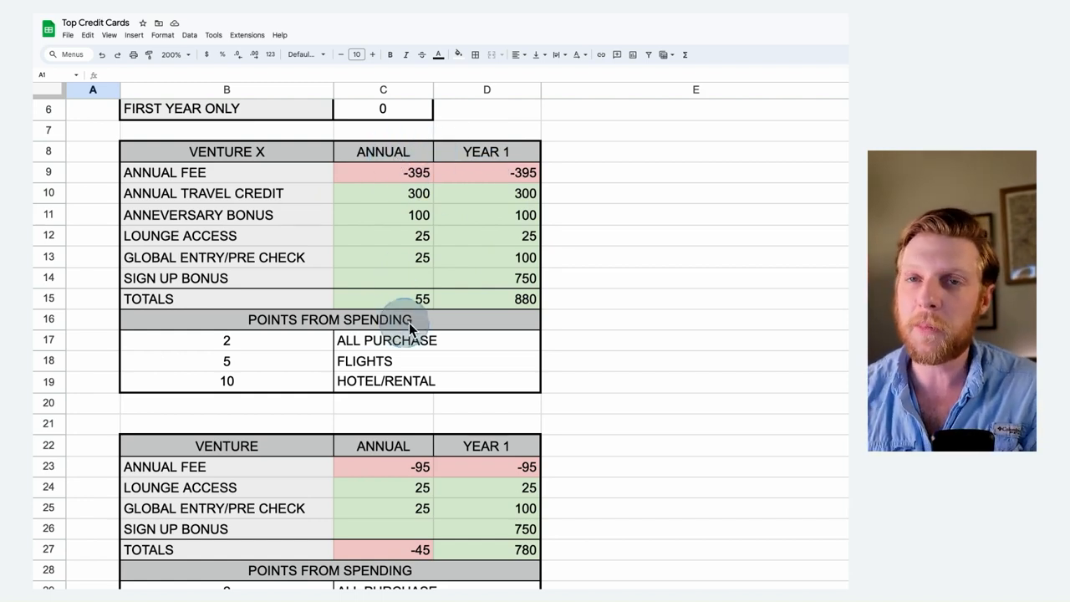
pyautogui.moveTo(522, 326)
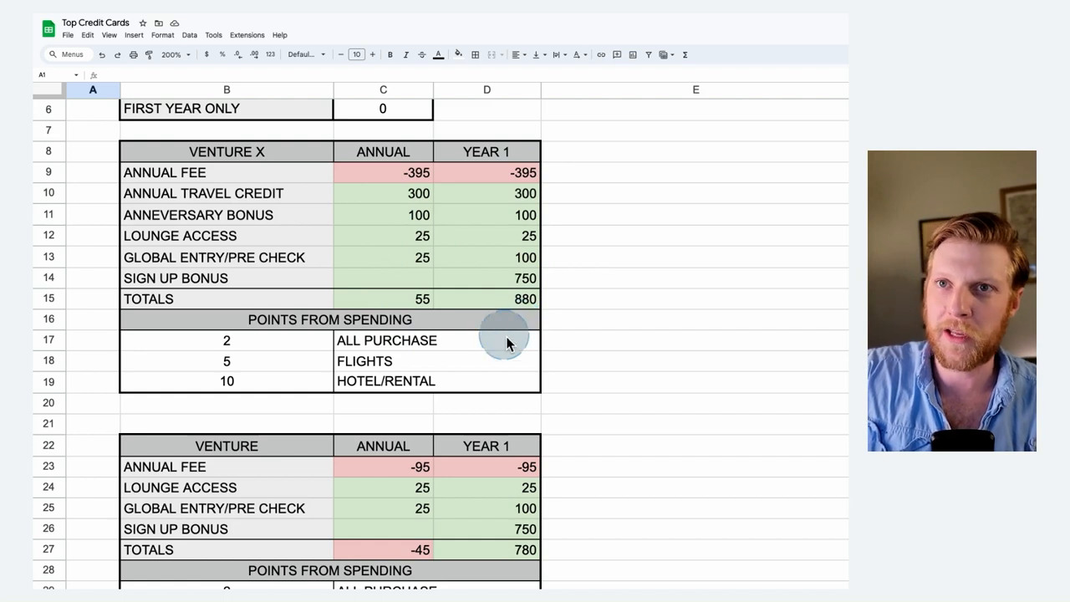
pyautogui.moveTo(505, 204)
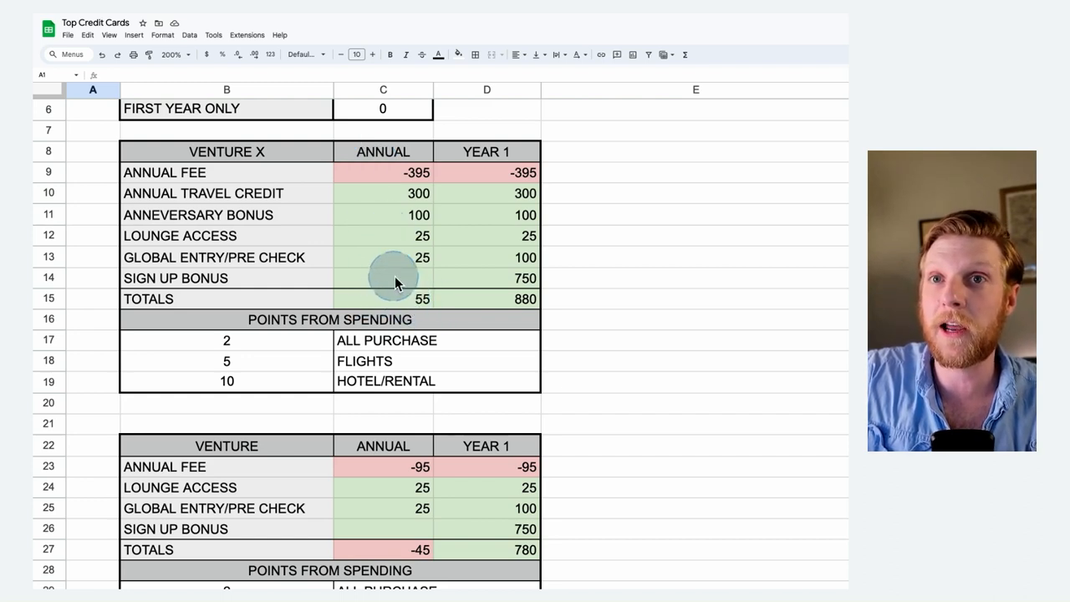
pyautogui.moveTo(560, 251)
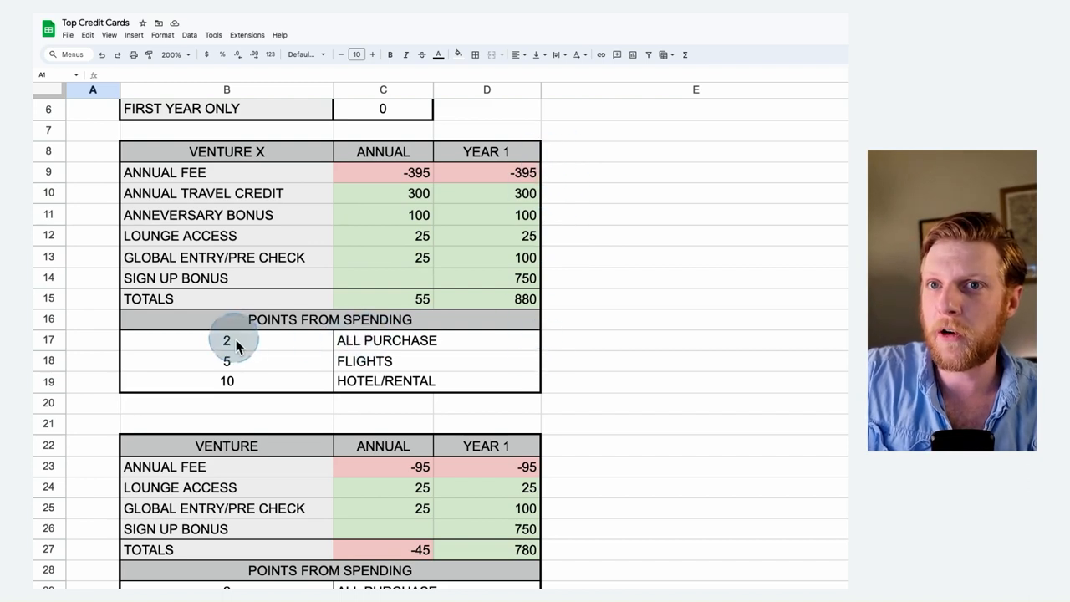
pyautogui.moveTo(244, 364)
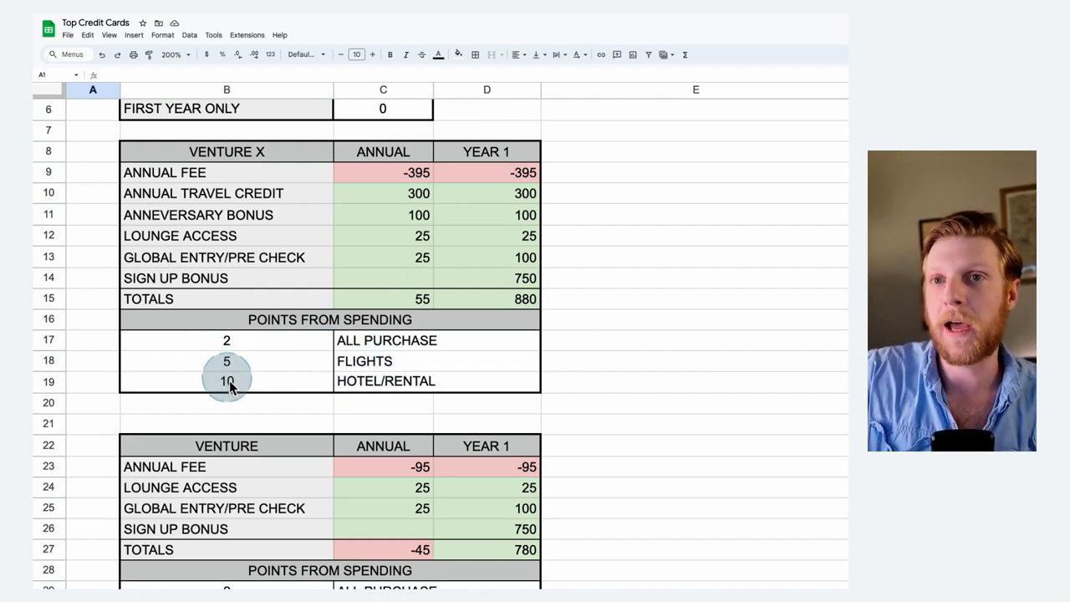
pyautogui.moveTo(376, 386)
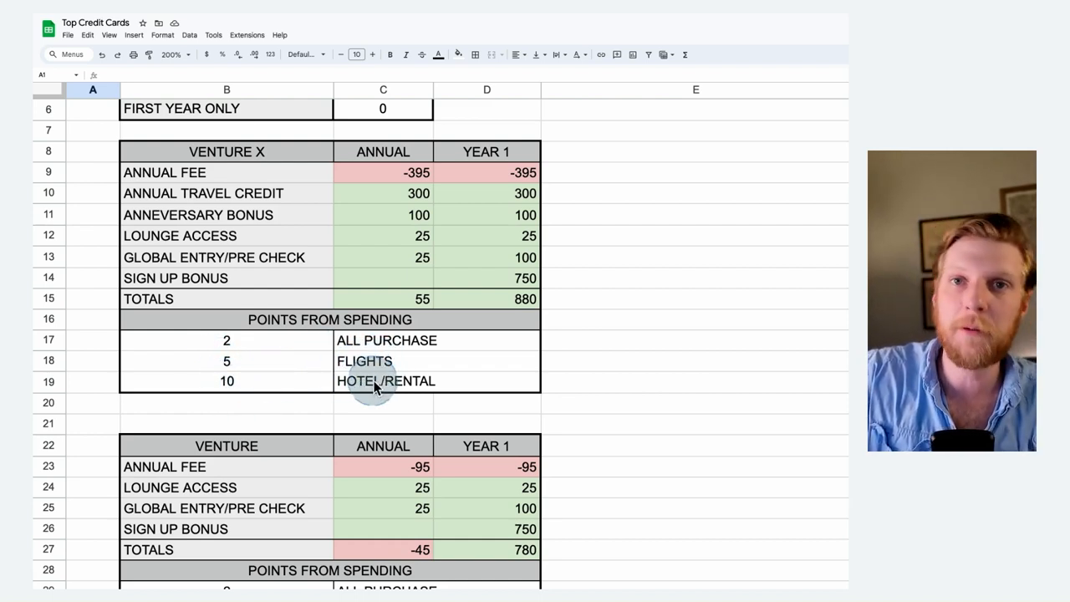
pyautogui.moveTo(338, 315)
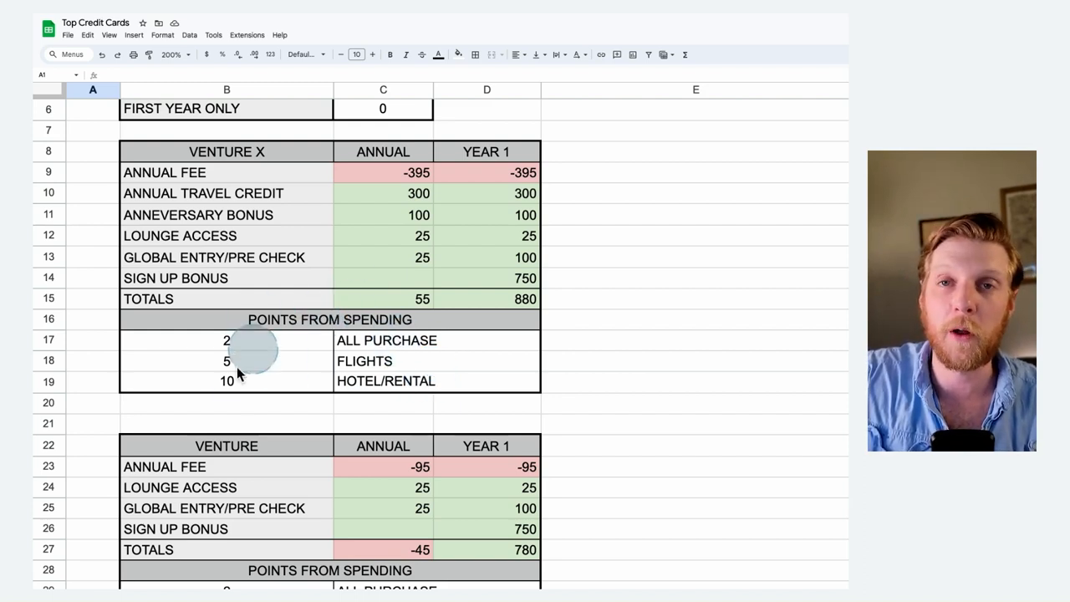
pyautogui.moveTo(318, 362)
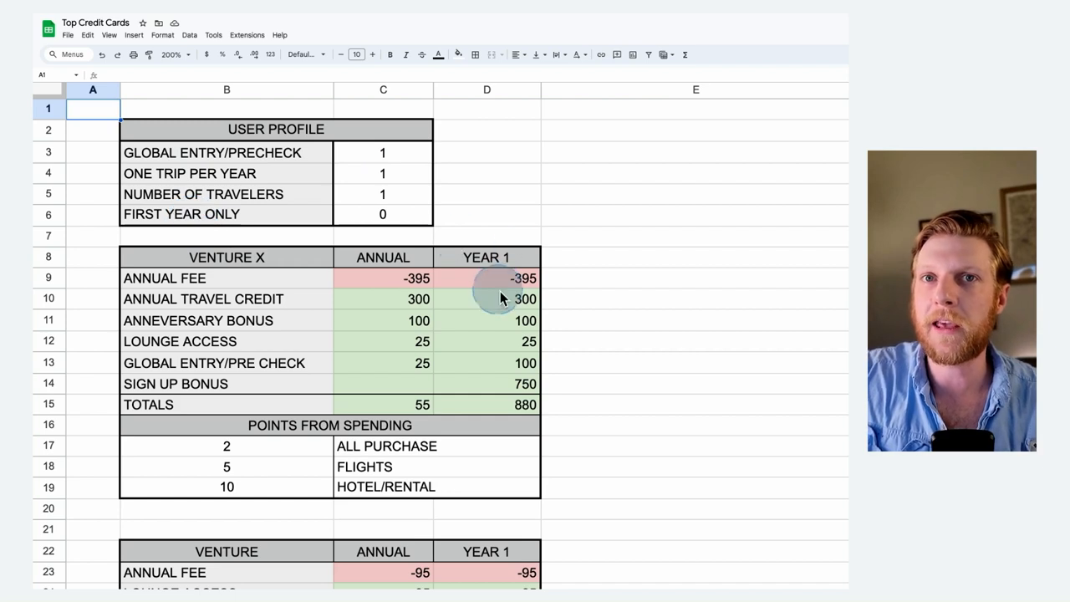
pyautogui.moveTo(385, 172)
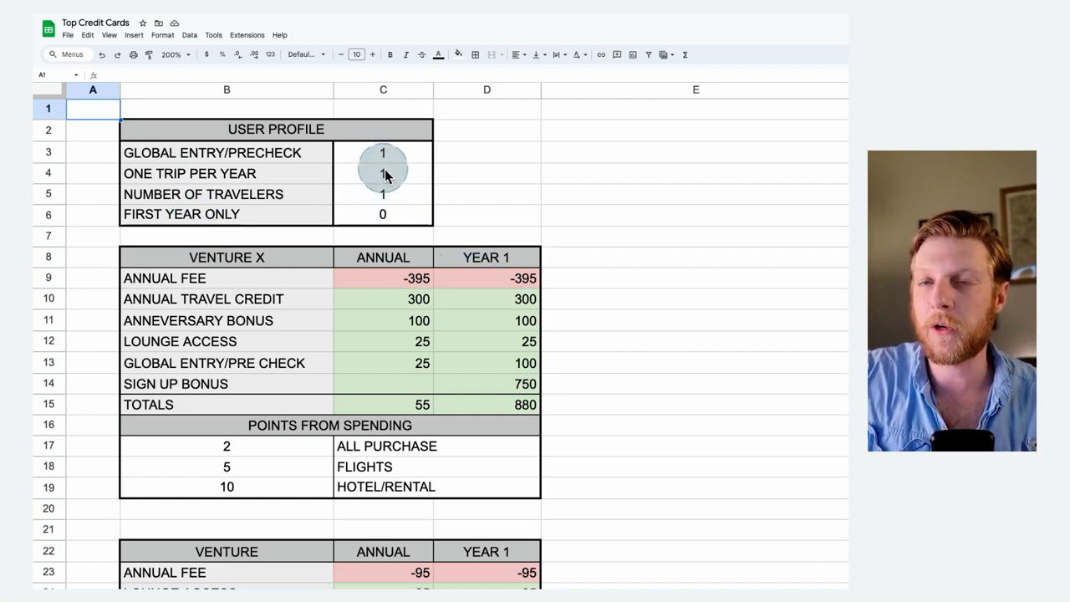
pyautogui.moveTo(291, 194)
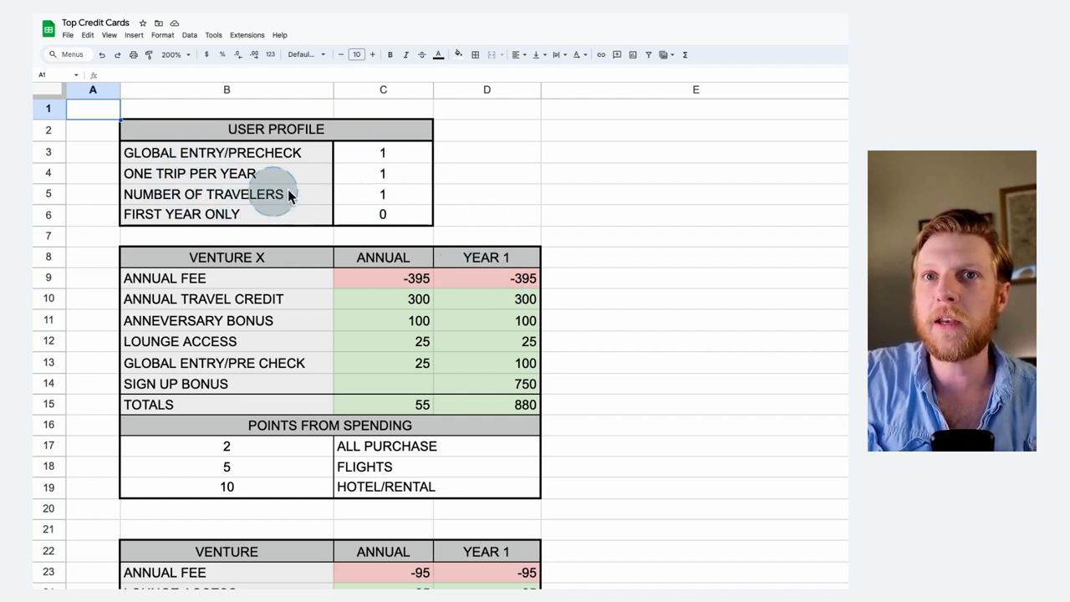
# Step: Set the User Profile to no Global Entry, 1 trip per year and 4 travelers, raising Venture X year-one total to 855
pyautogui.click(383, 152)
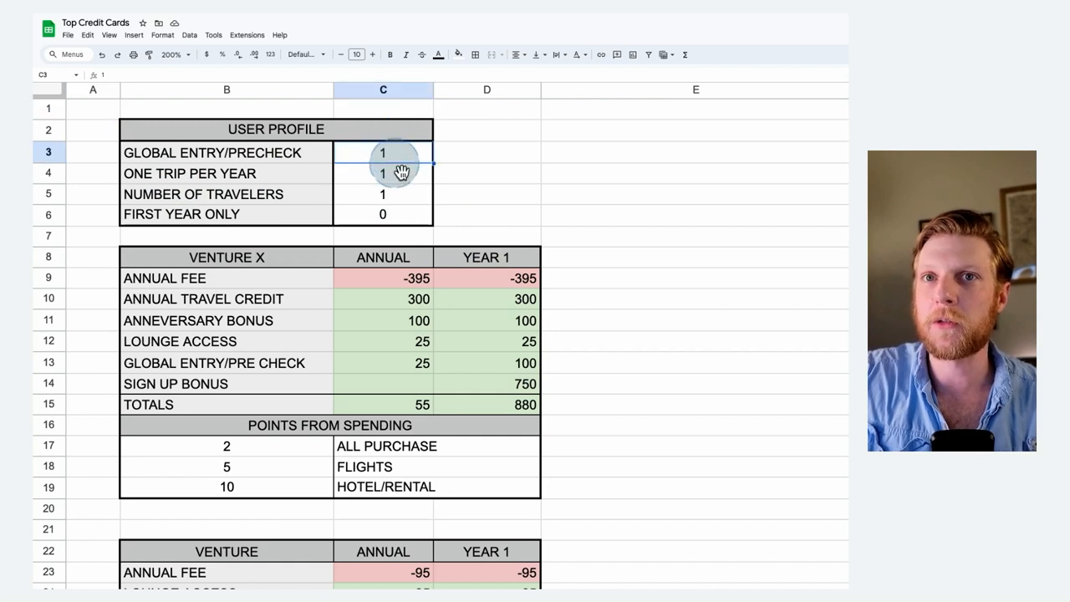
pyautogui.moveTo(468, 180)
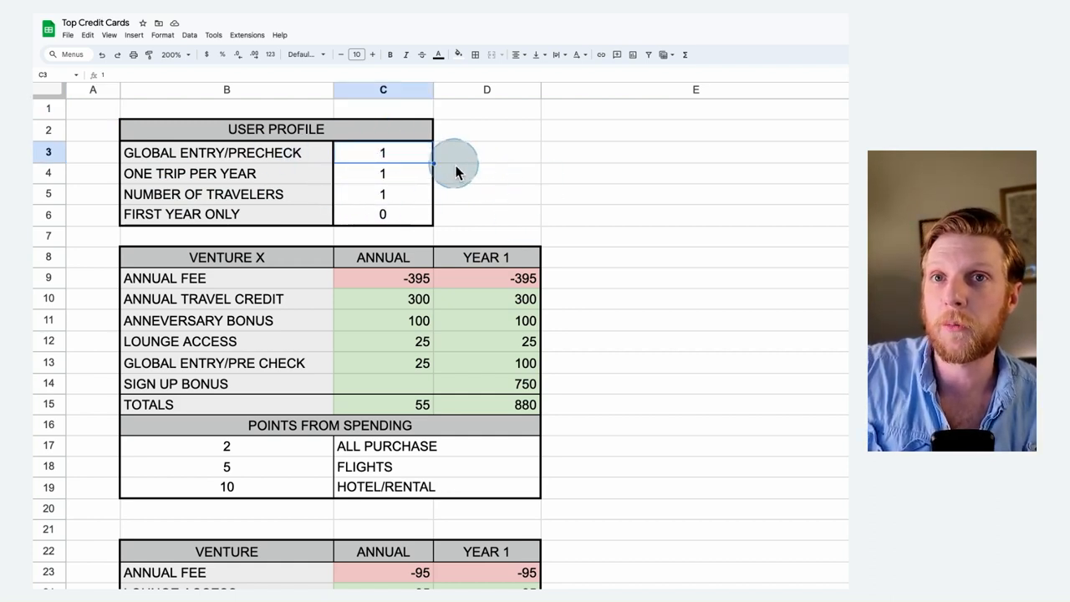
pyautogui.moveTo(609, 171)
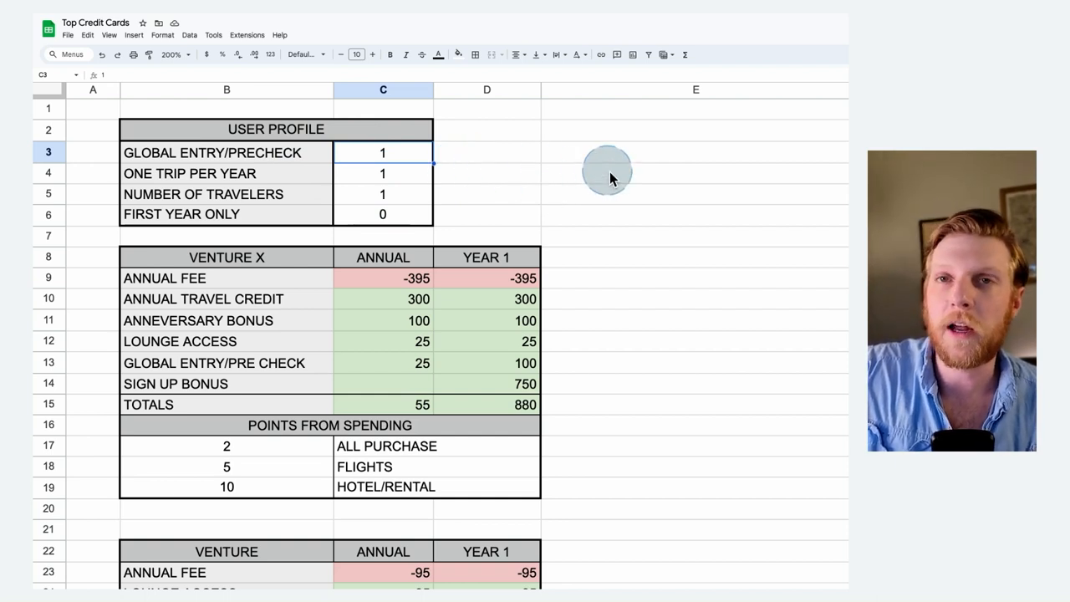
pyautogui.moveTo(599, 304)
pyautogui.write('0')
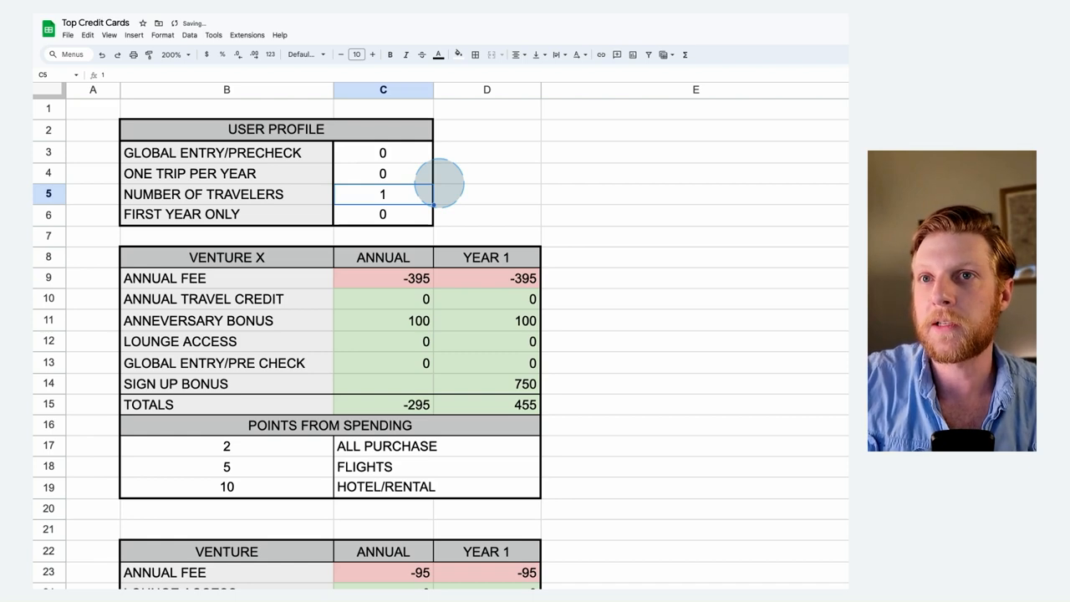
pyautogui.moveTo(341, 338)
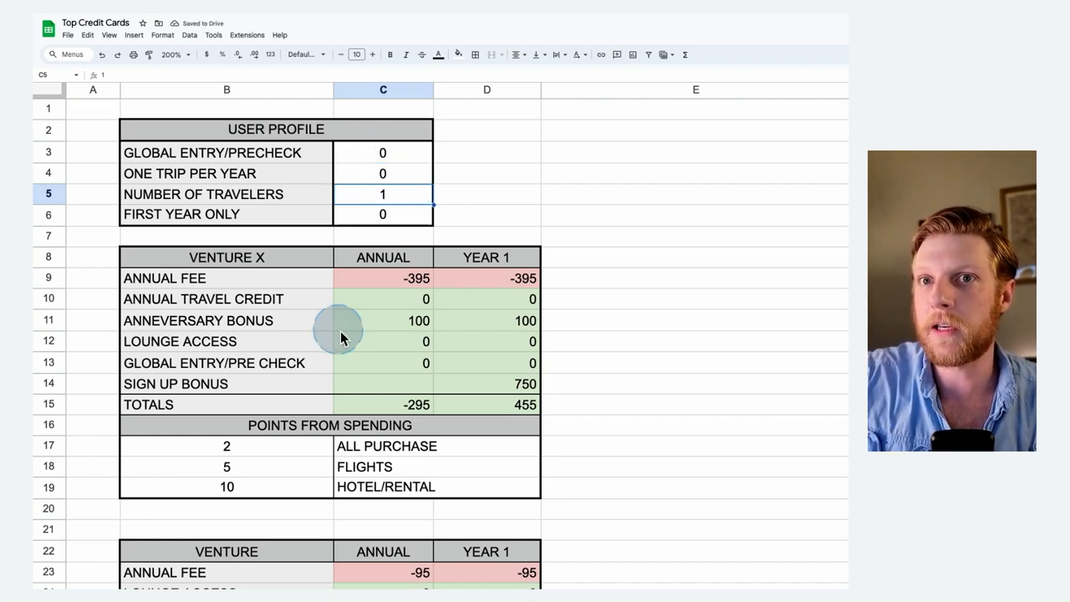
pyautogui.moveTo(471, 349)
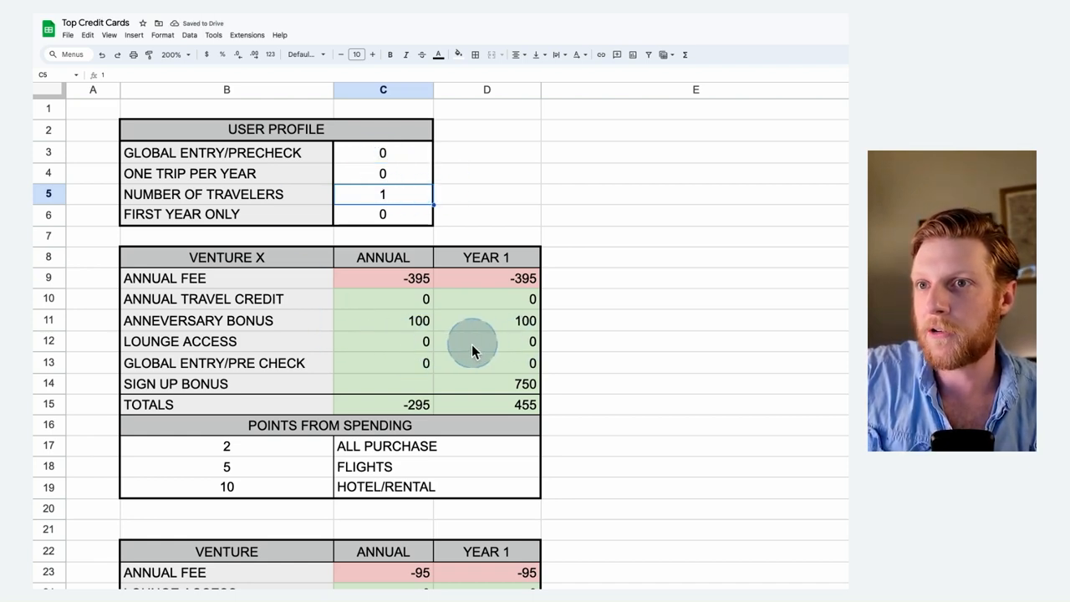
pyautogui.moveTo(494, 344)
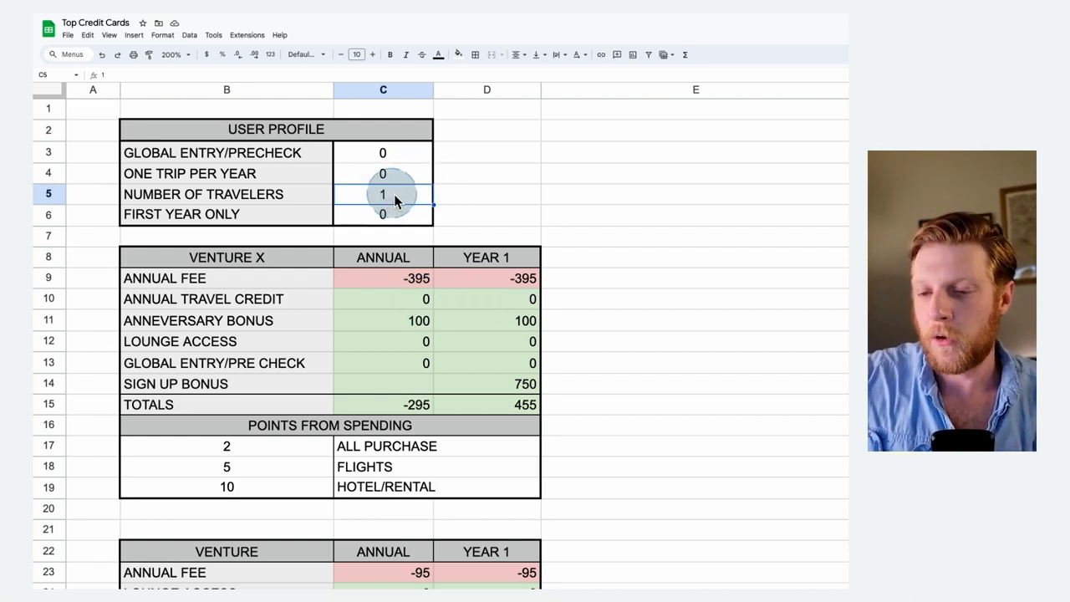
pyautogui.write('2')
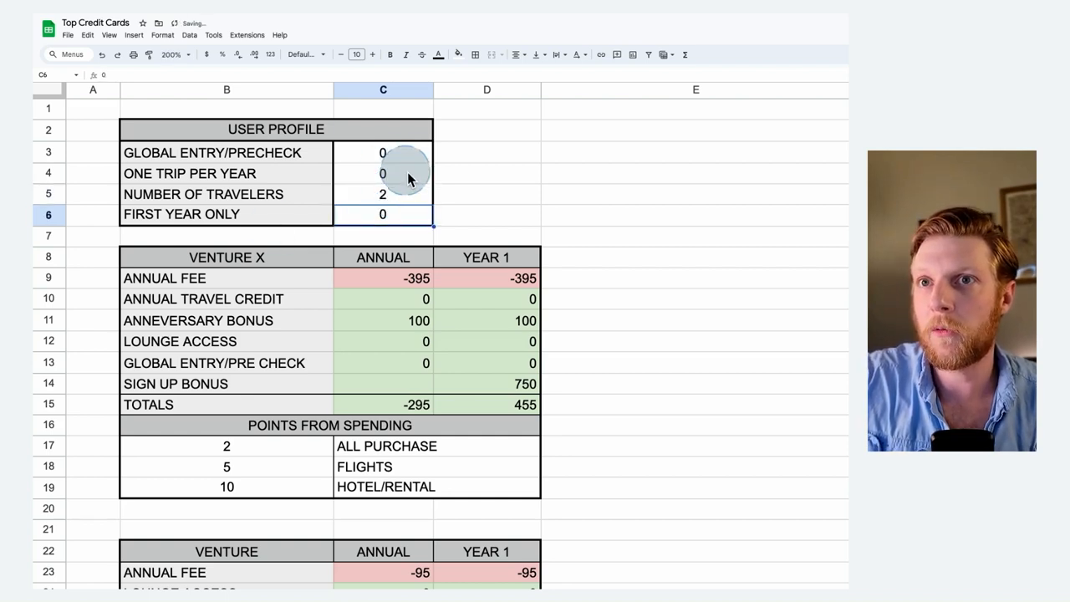
pyautogui.write('1')
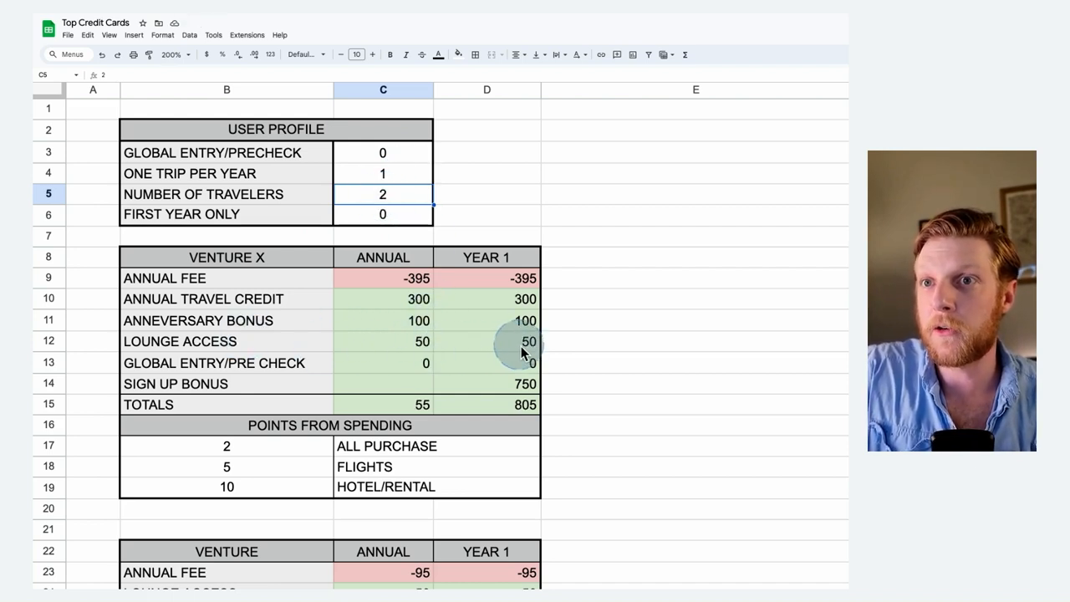
pyautogui.moveTo(488, 351)
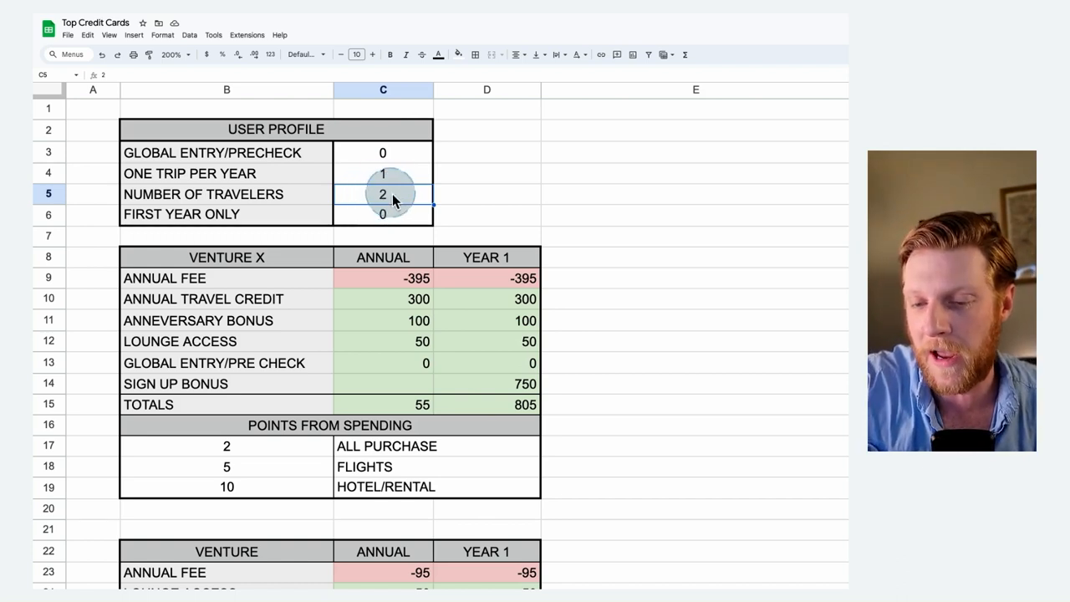
pyautogui.write('4')
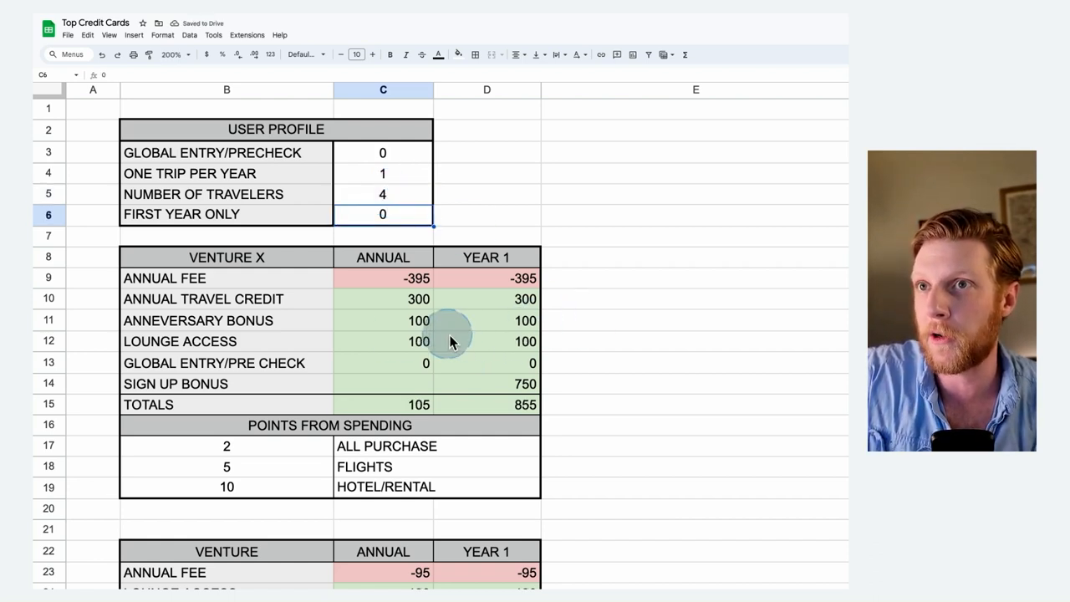
pyautogui.moveTo(388, 185)
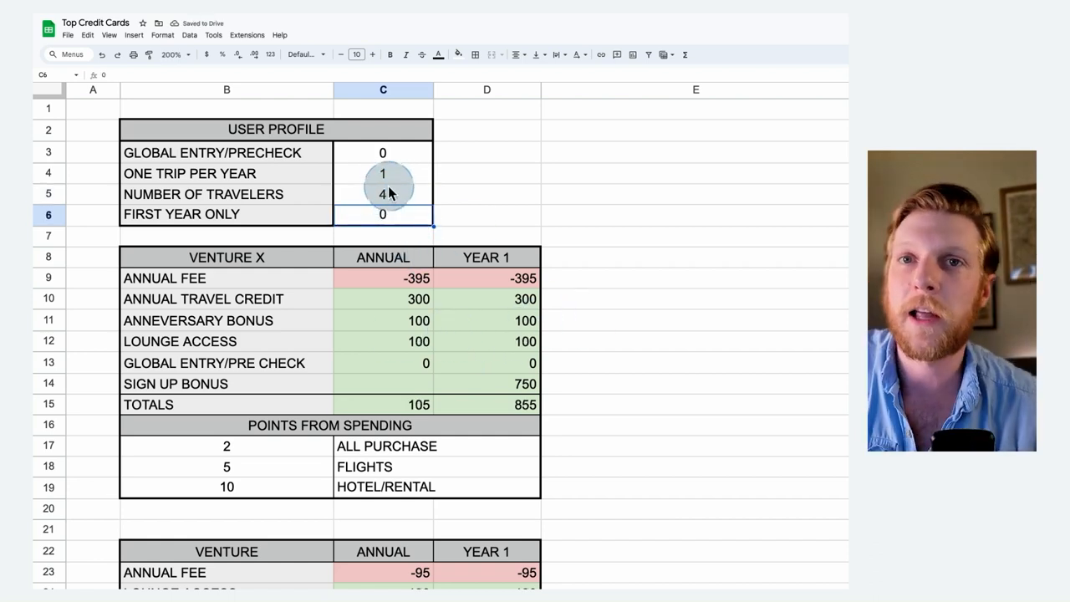
pyautogui.moveTo(383, 154)
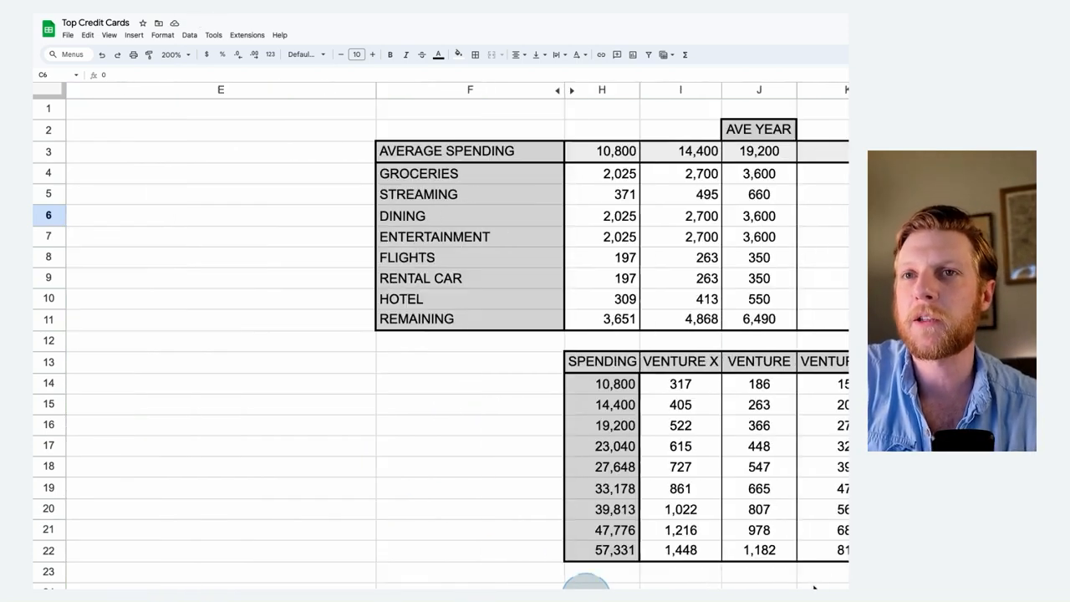
pyautogui.click(171, 54)
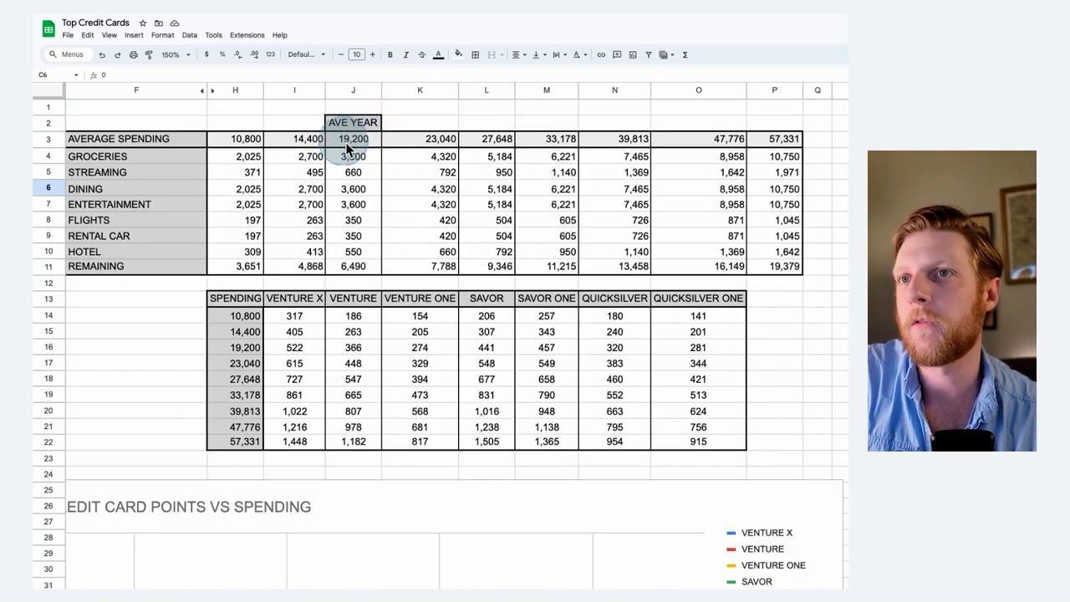
pyautogui.moveTo(355, 161)
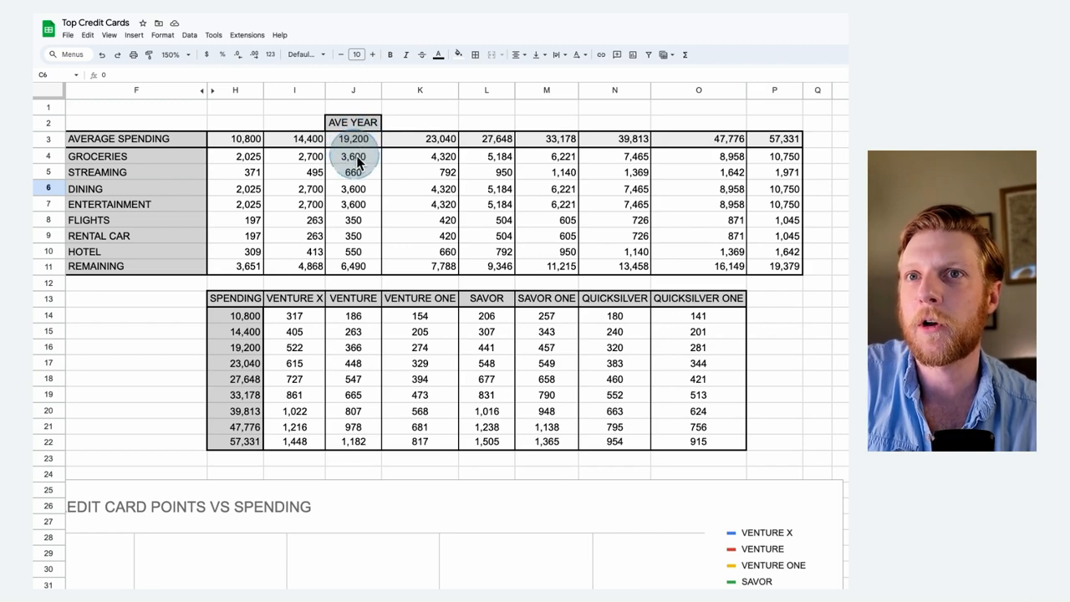
pyautogui.click(352, 158)
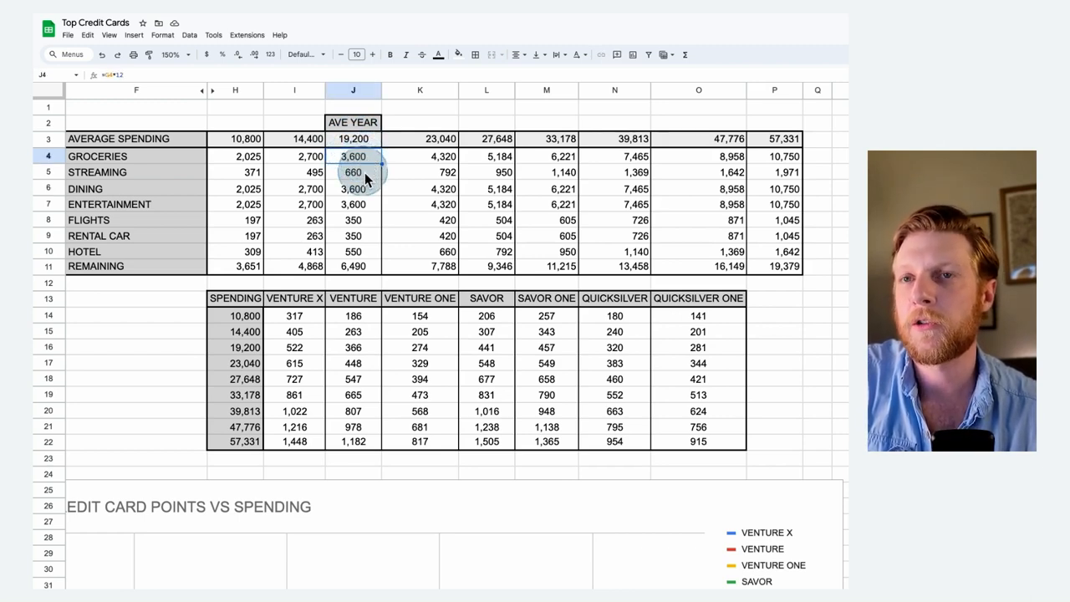
pyautogui.click(353, 188)
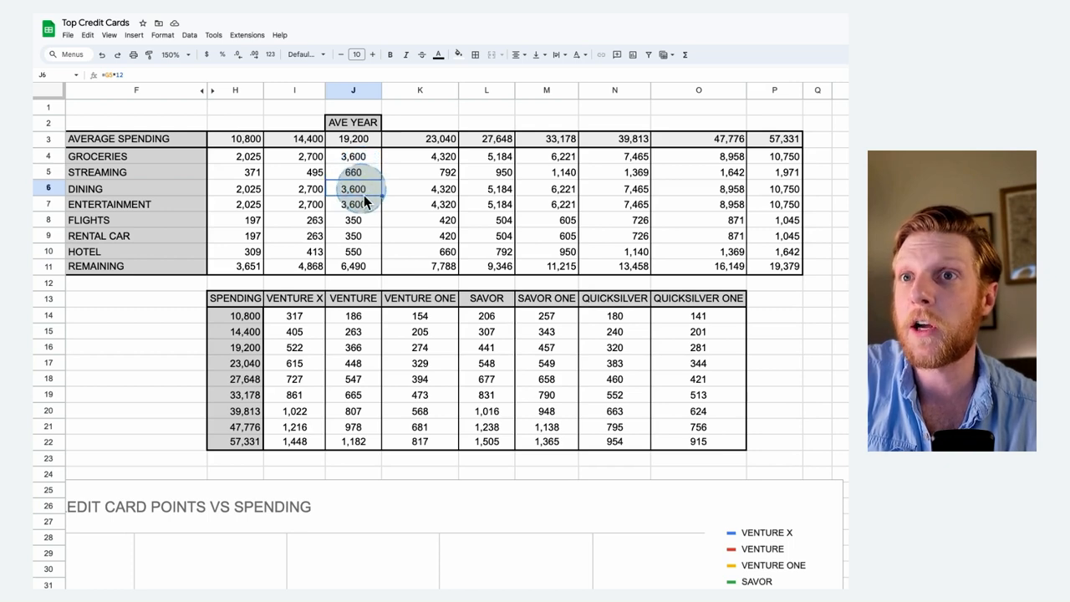
pyautogui.click(353, 139)
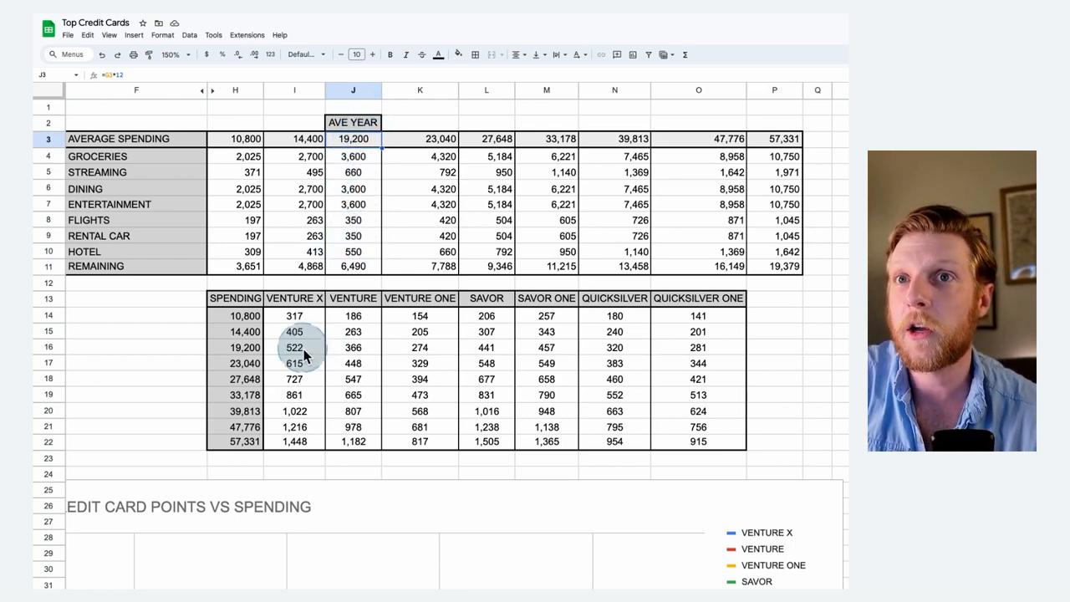
pyautogui.click(352, 346)
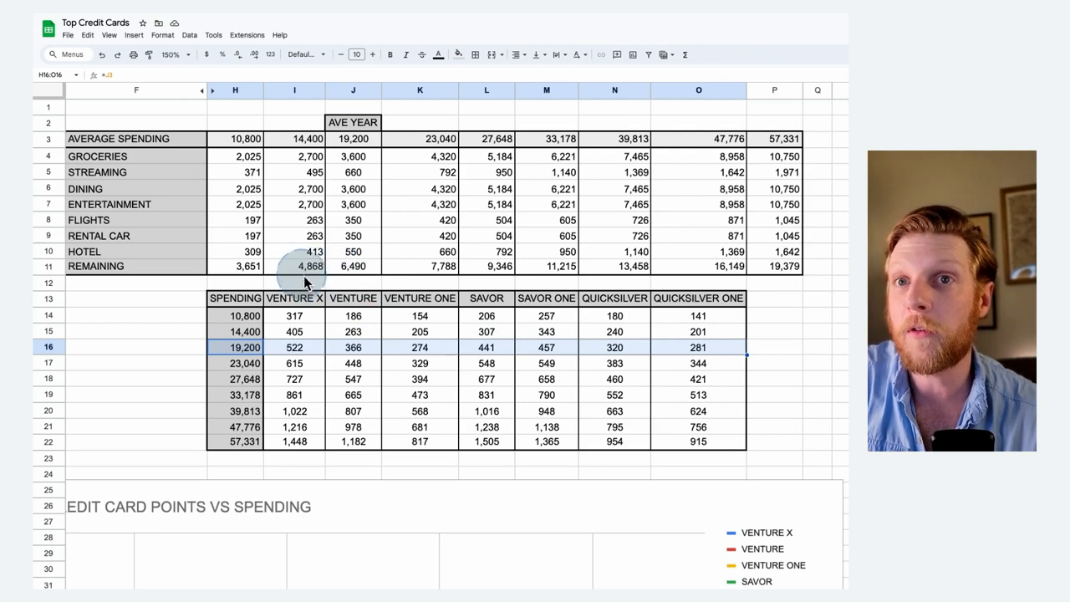
pyautogui.moveTo(276, 358)
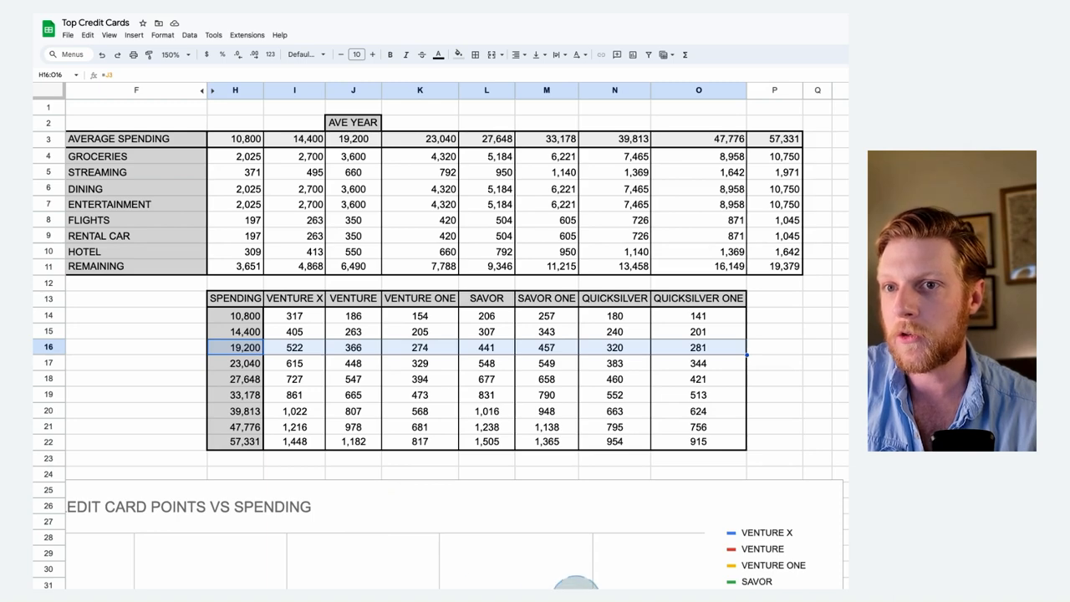
# Step: Scroll across the sheet to view the User Profile and Venture fee tables, then back to the points table
pyautogui.hscroll(-3)
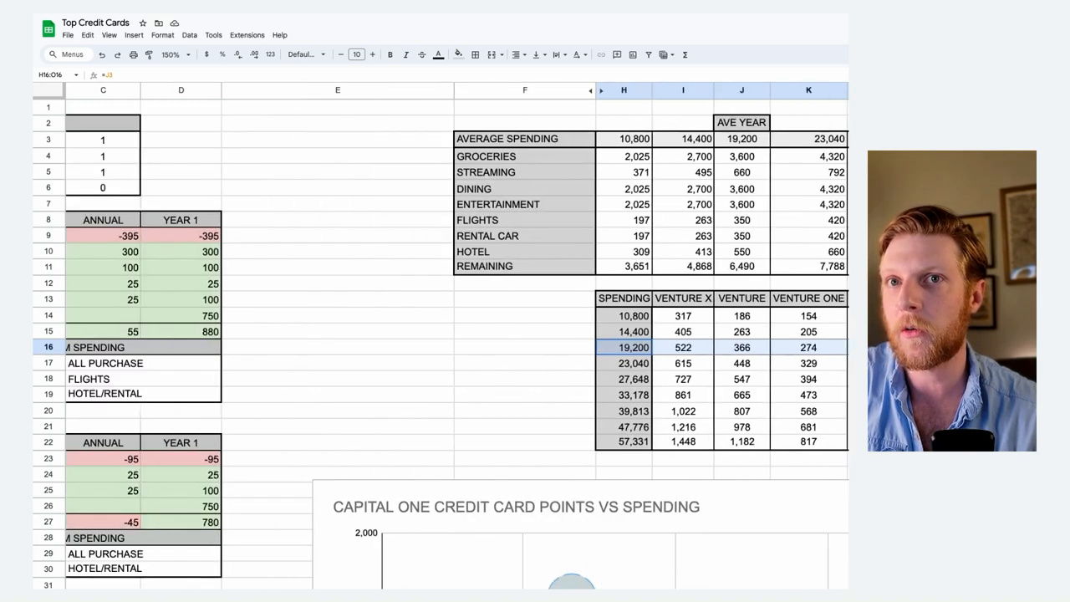
pyautogui.hscroll(-3)
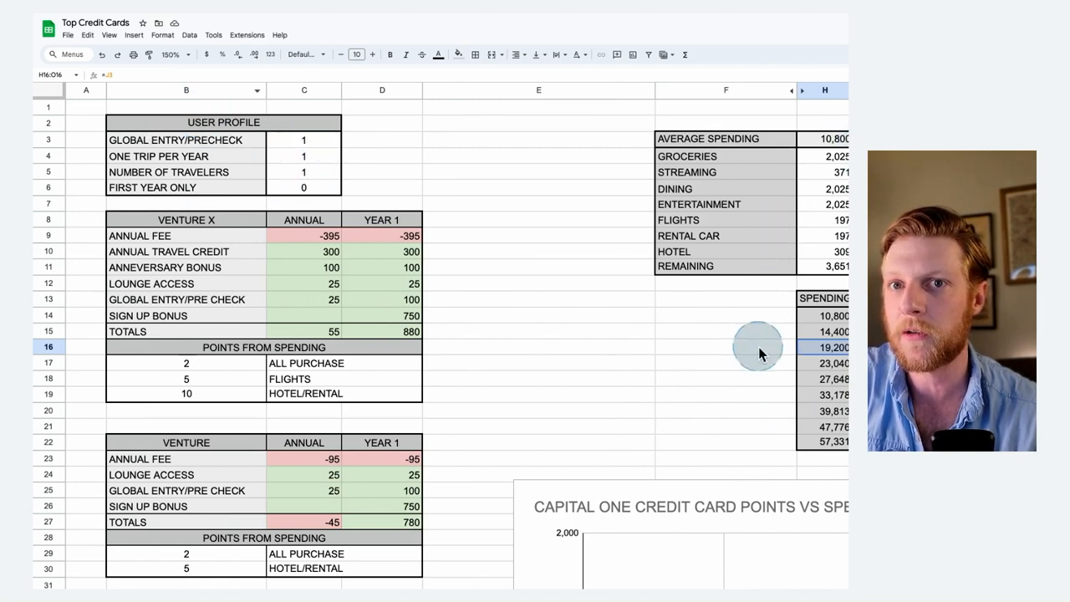
pyautogui.hscroll(3)
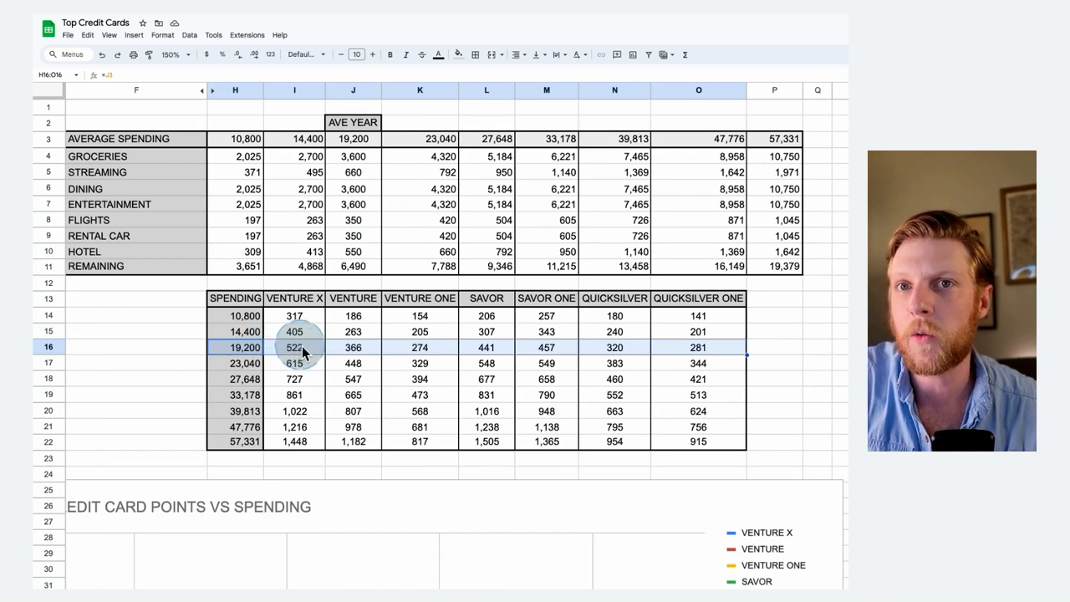
pyautogui.moveTo(353, 346)
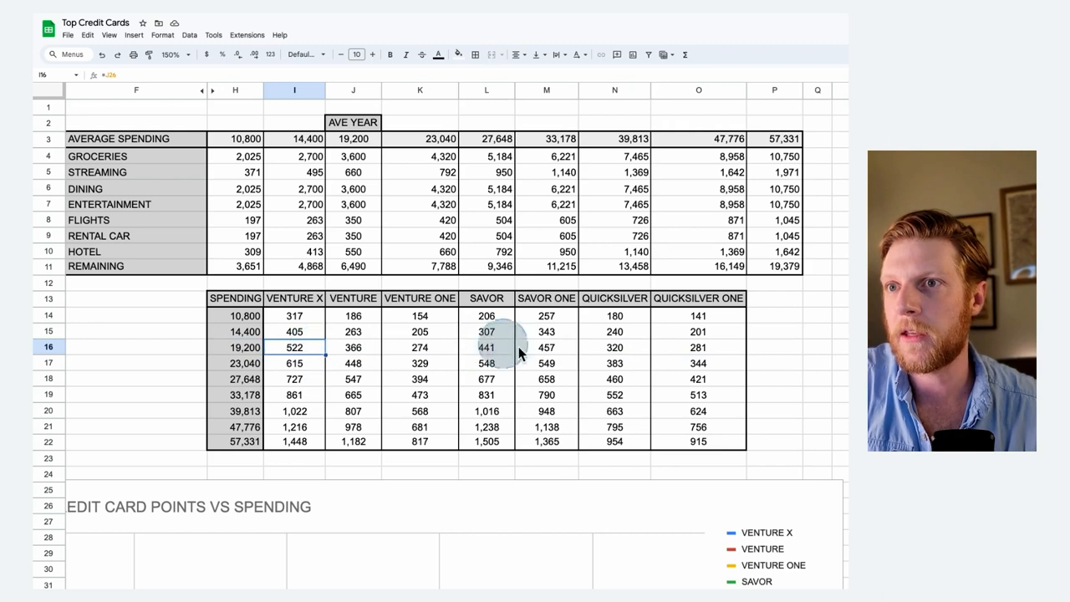
pyautogui.click(547, 346)
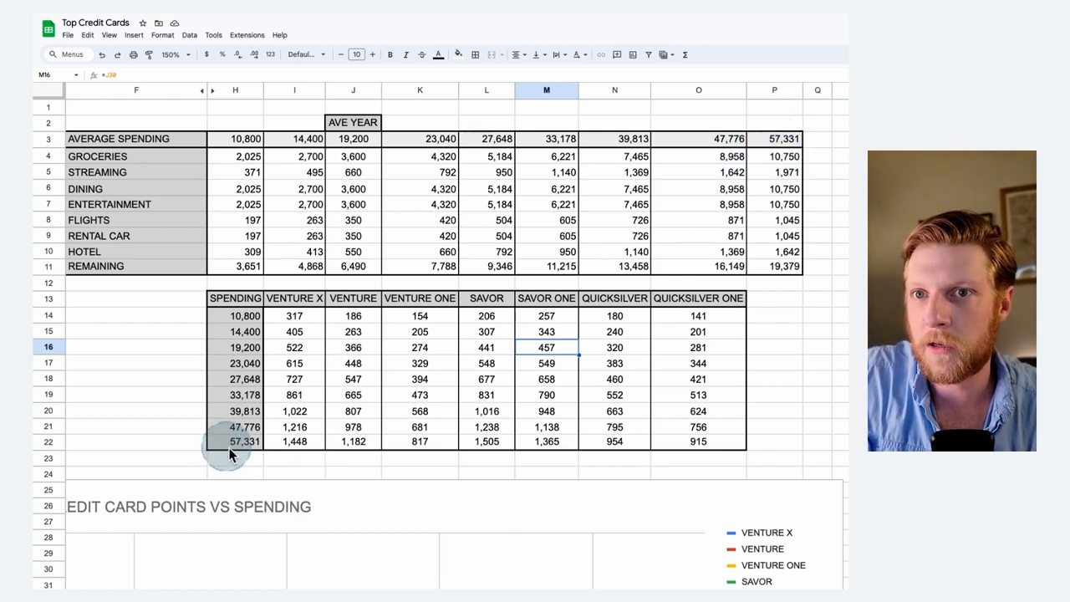
pyautogui.click(699, 441)
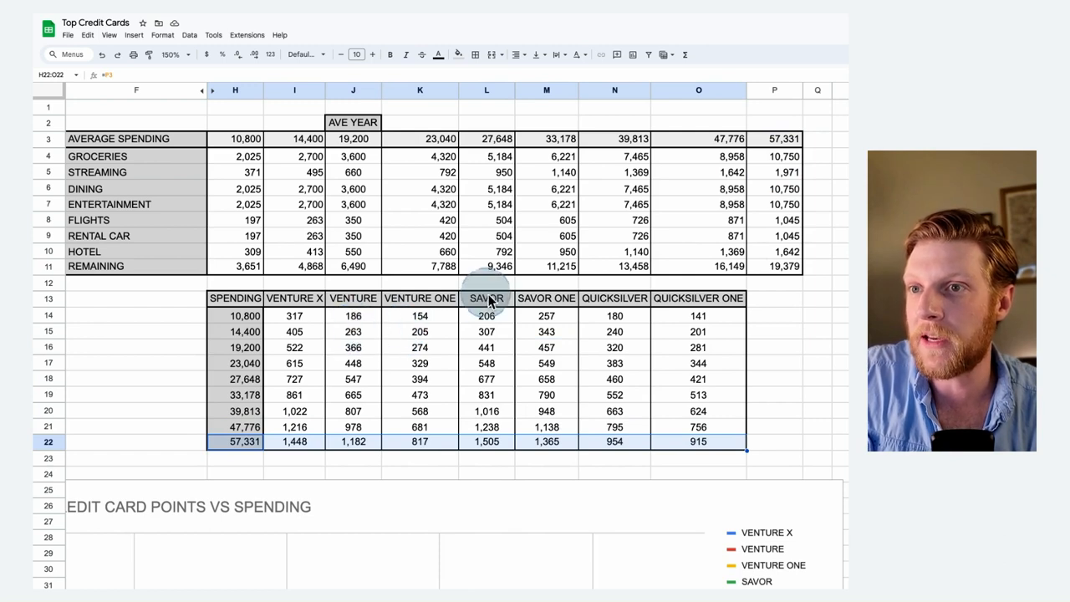
pyautogui.moveTo(487, 442)
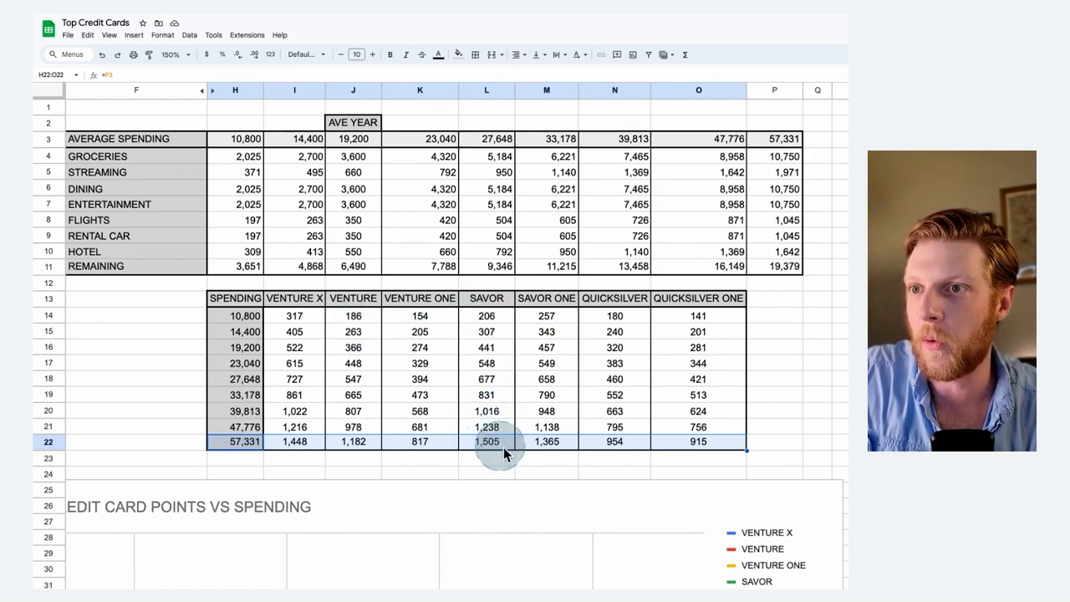
pyautogui.moveTo(348, 488)
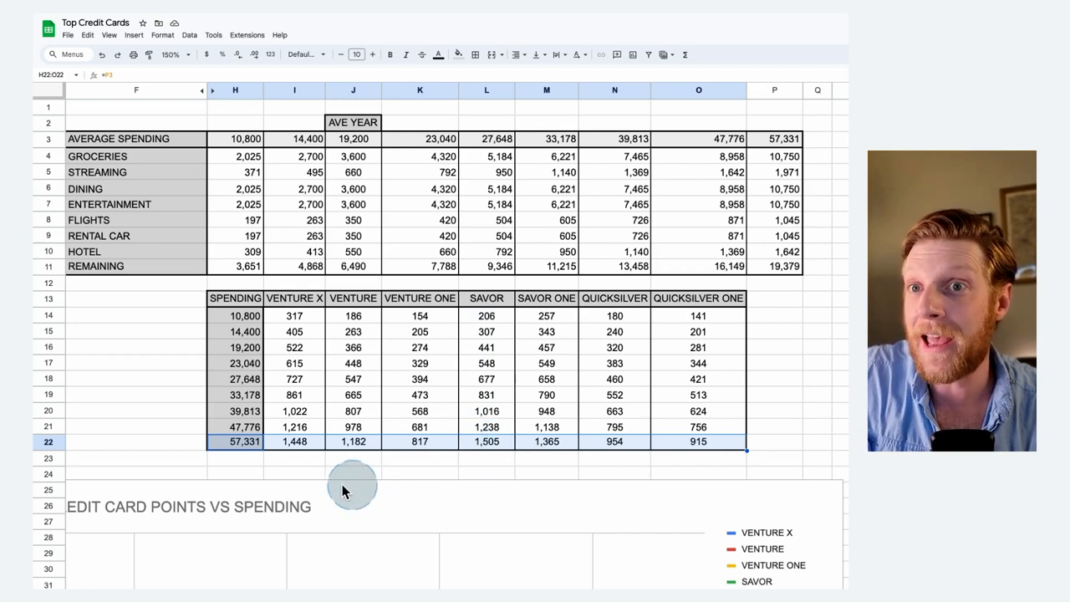
pyautogui.moveTo(298, 467)
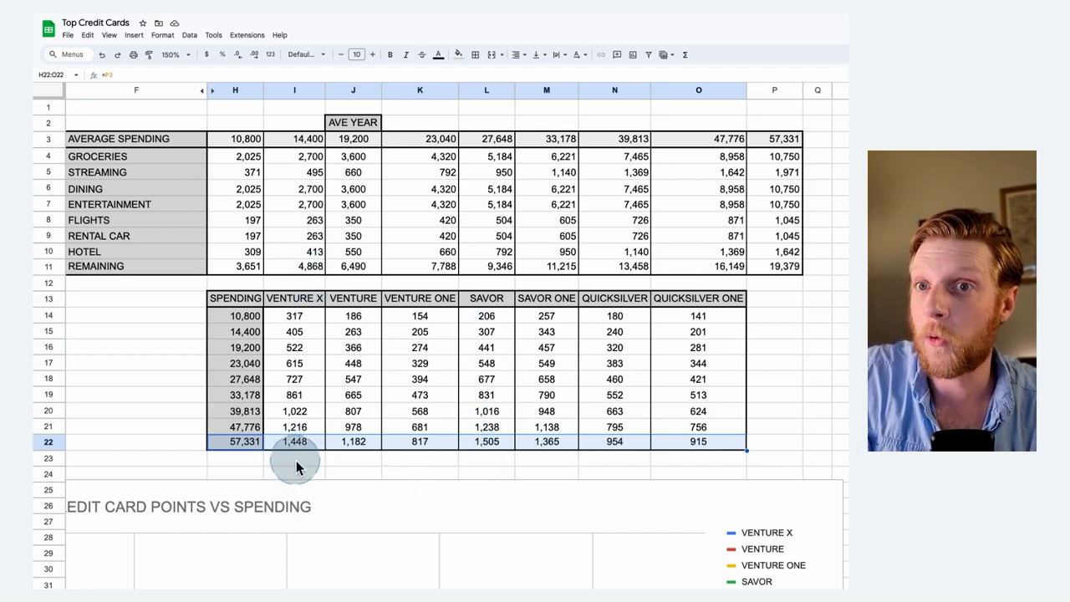
pyautogui.moveTo(299, 449)
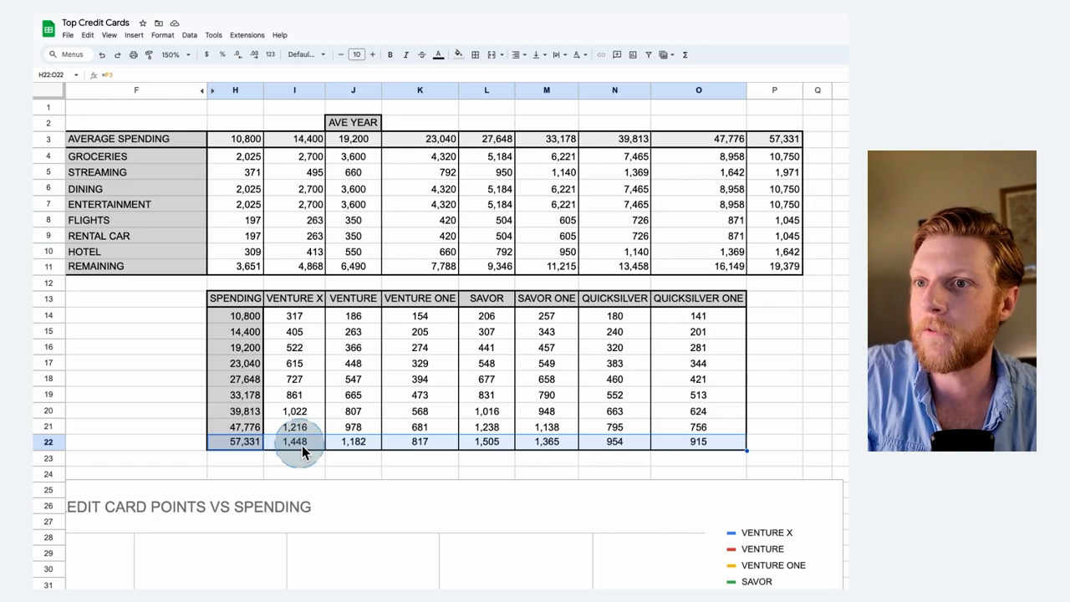
pyautogui.moveTo(486, 442)
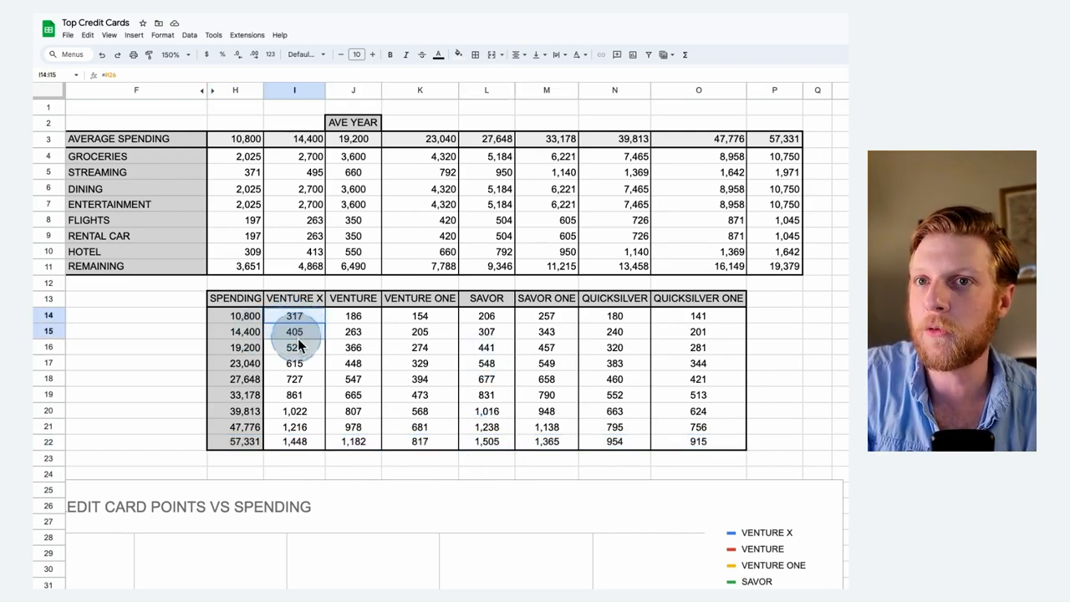
pyautogui.moveTo(294, 316); pyautogui.dragTo(295, 395)
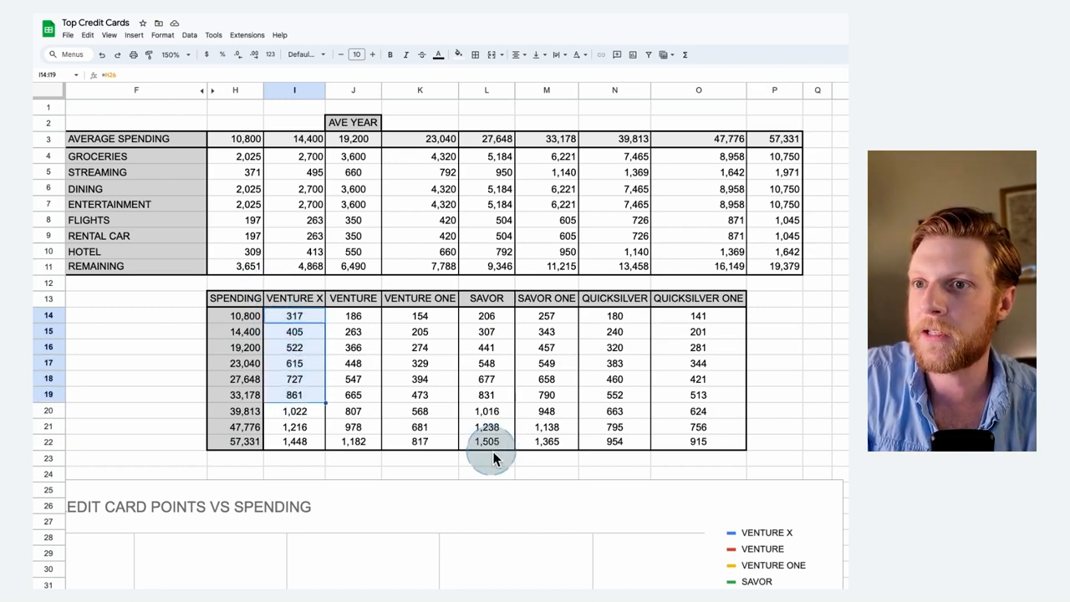
pyautogui.moveTo(555, 441)
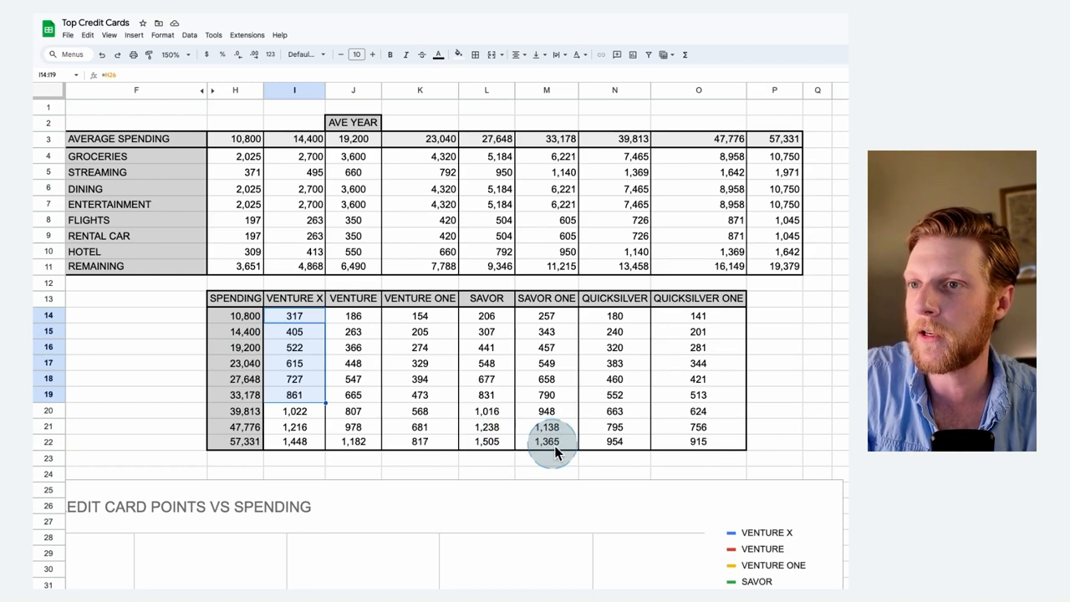
pyautogui.click(138, 346)
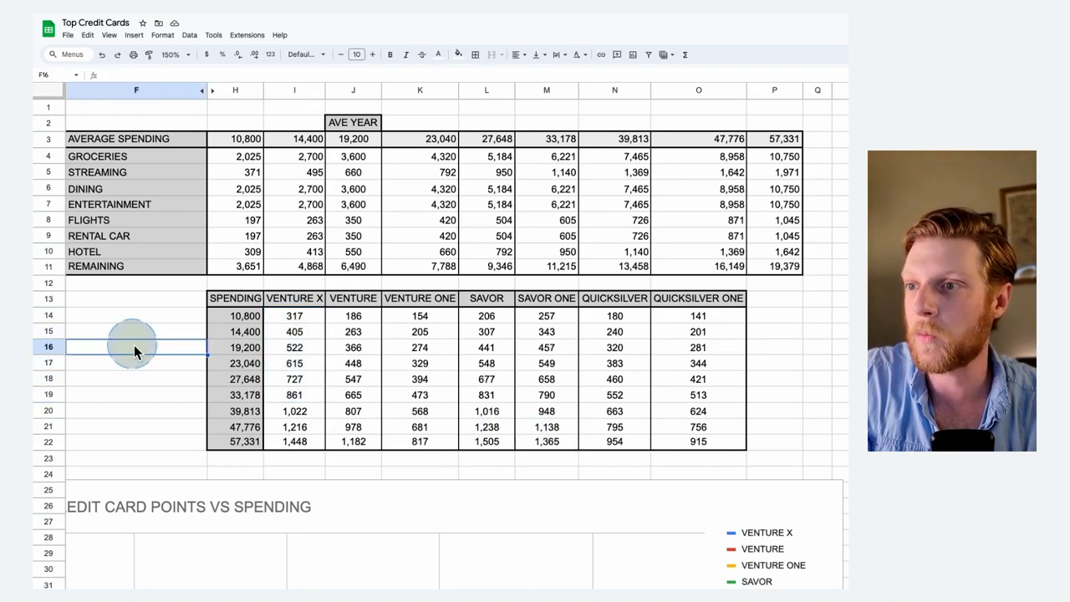
pyautogui.scroll(-3)
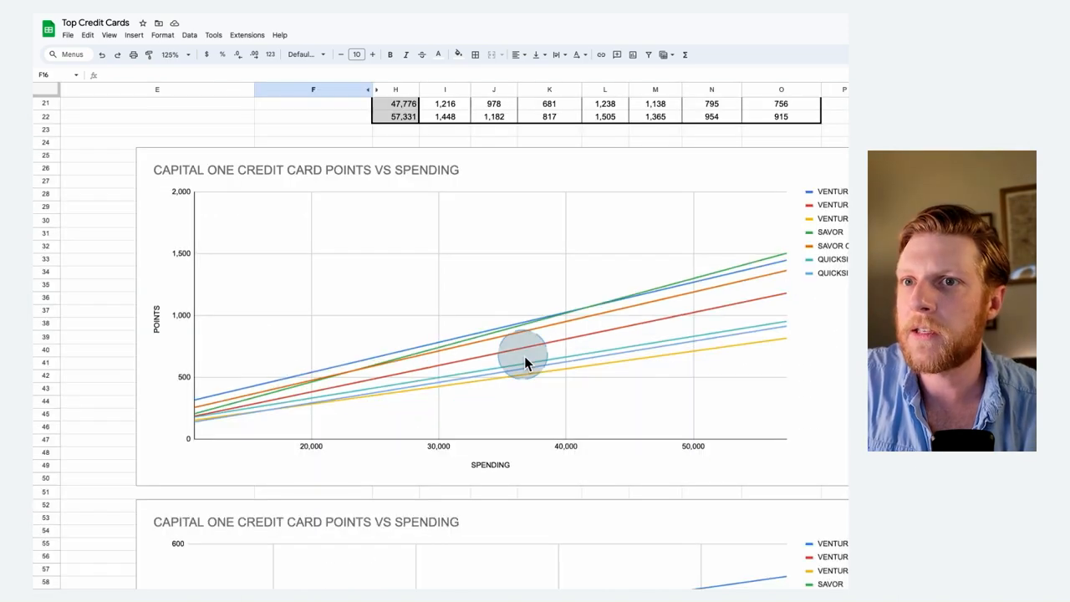
pyautogui.moveTo(242, 398)
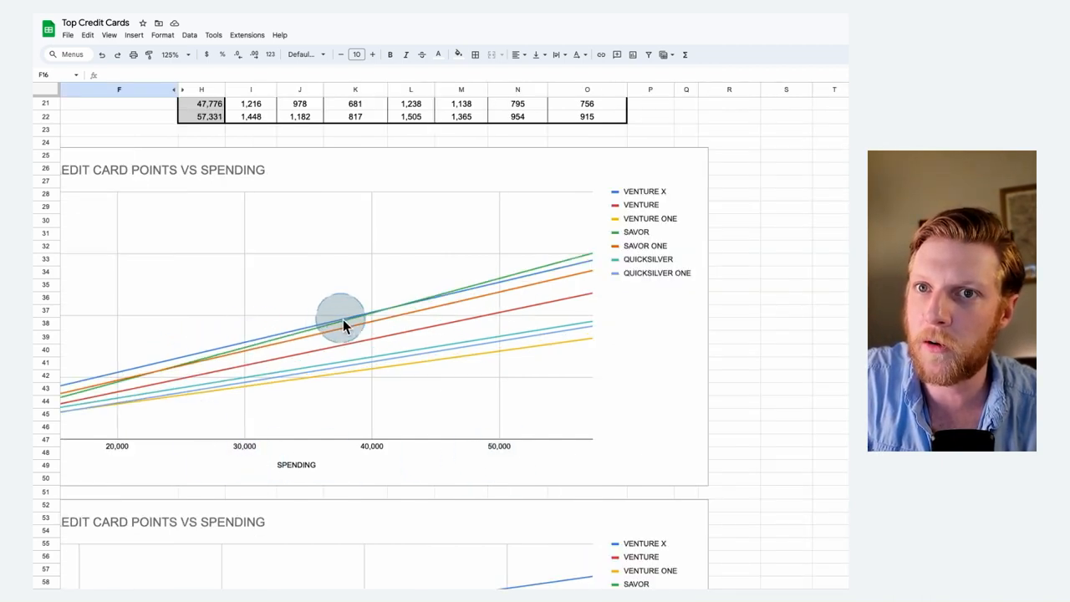
pyautogui.moveTo(226, 372)
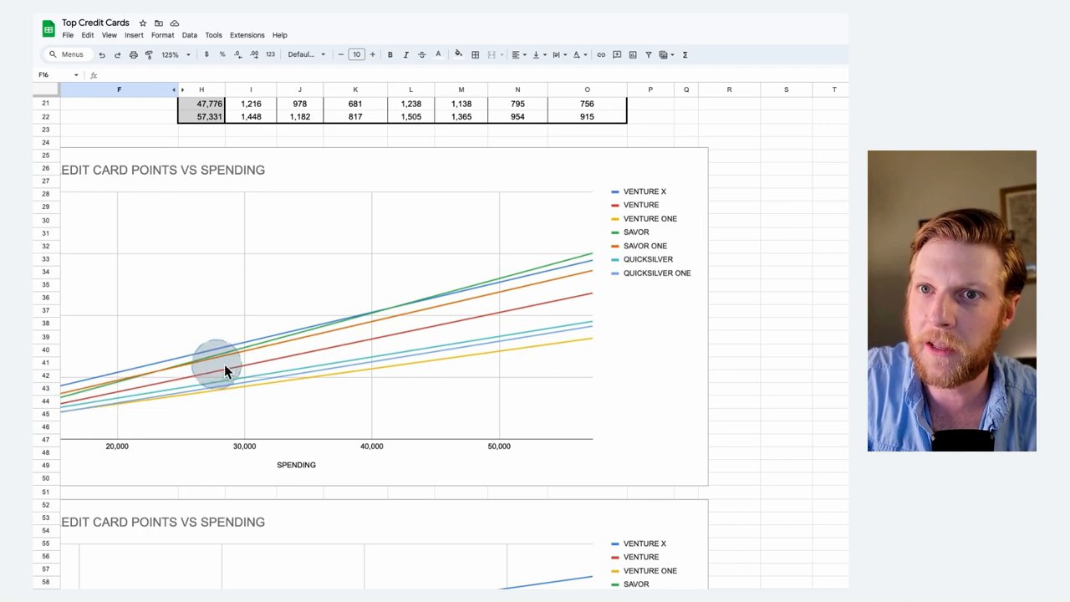
pyautogui.moveTo(610, 257)
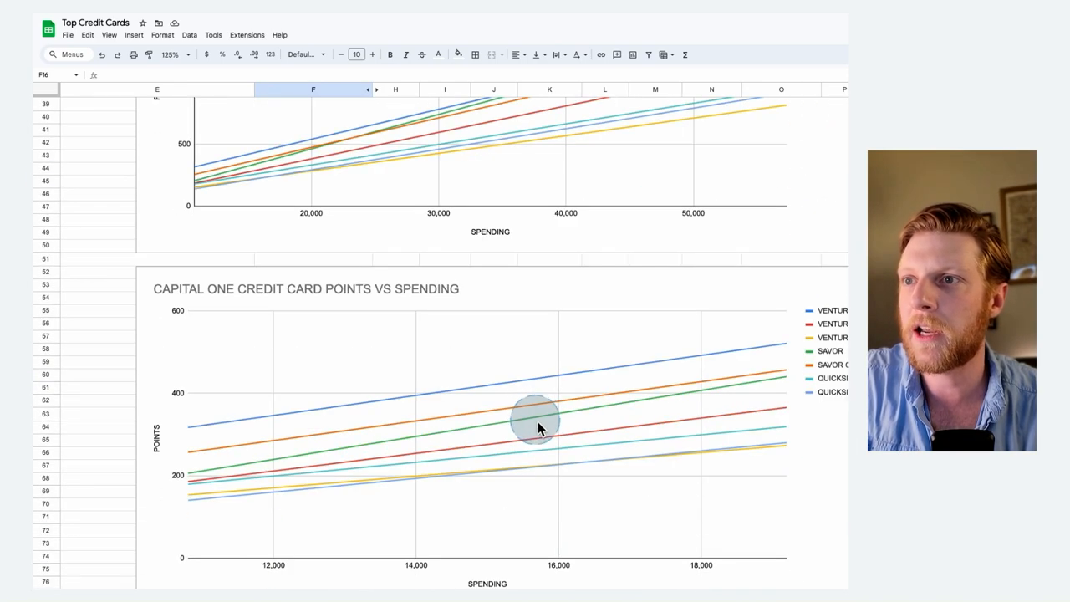
pyautogui.moveTo(234, 414)
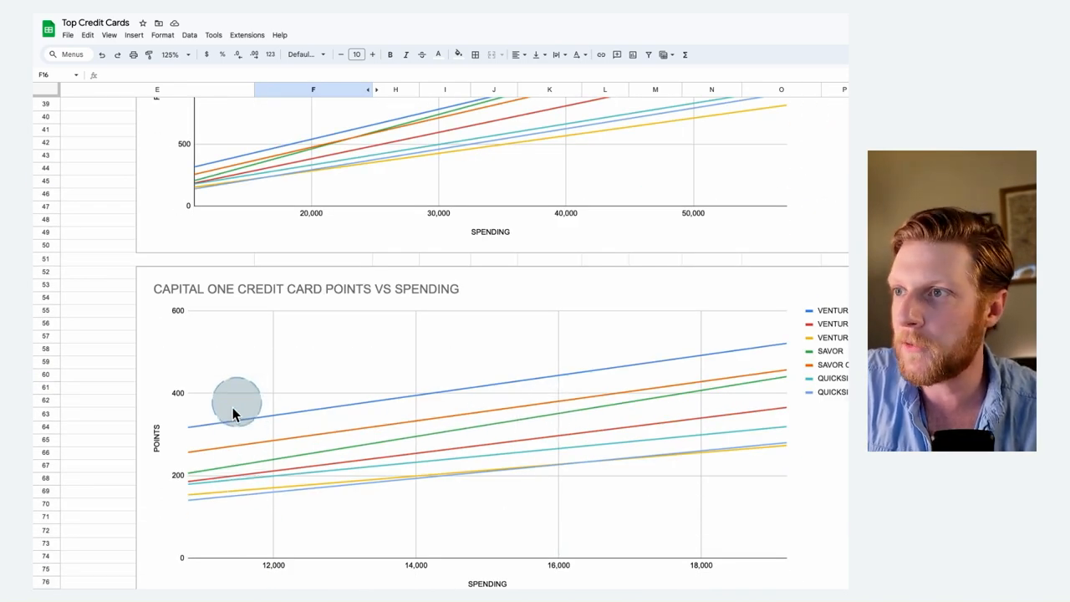
pyautogui.moveTo(254, 422)
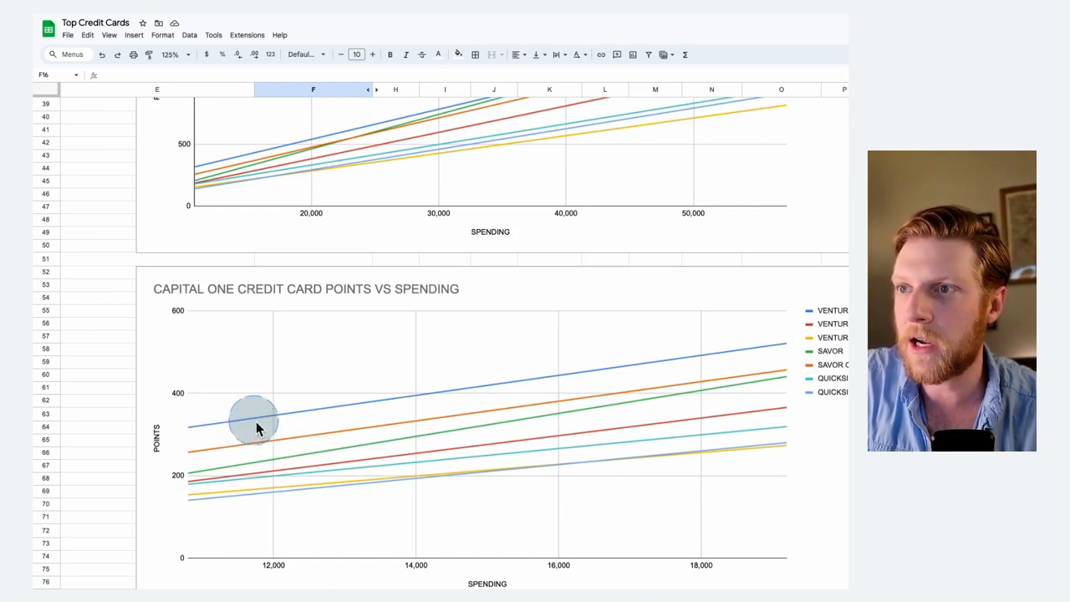
pyautogui.moveTo(284, 443)
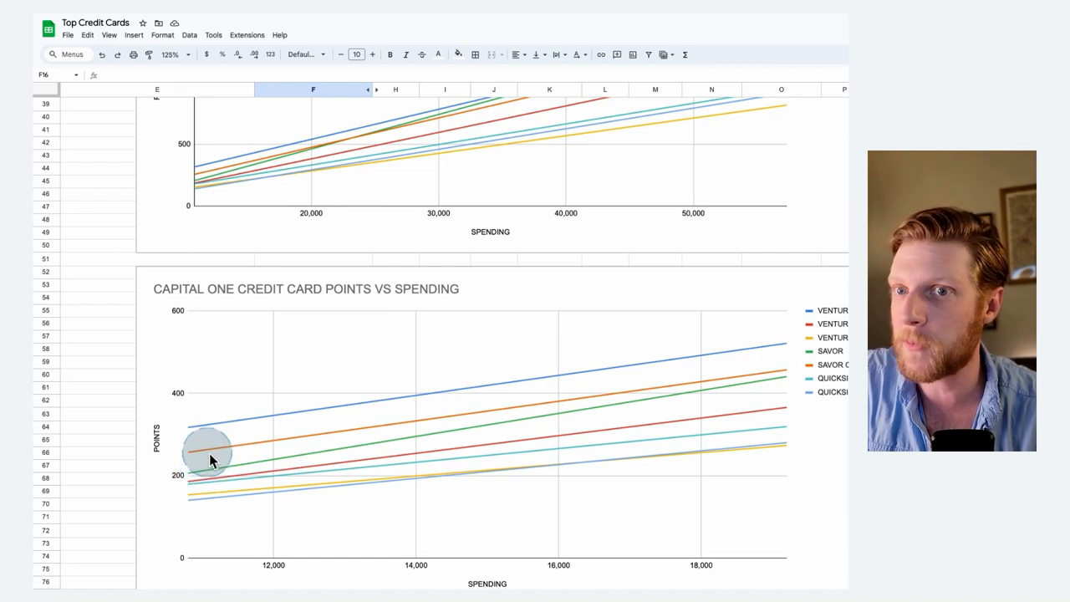
pyautogui.moveTo(220, 455)
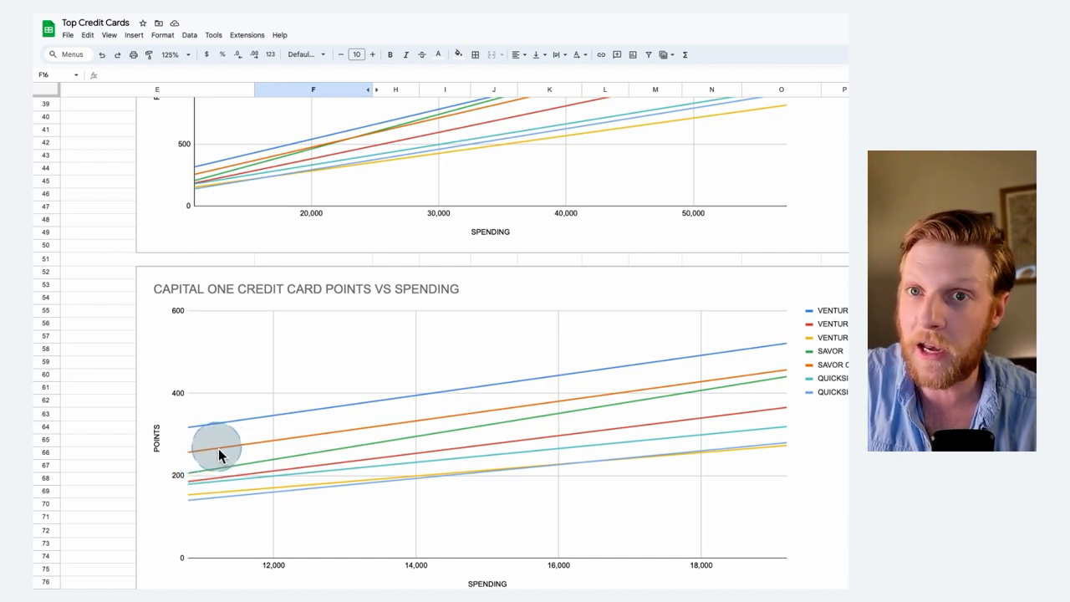
pyautogui.moveTo(214, 454)
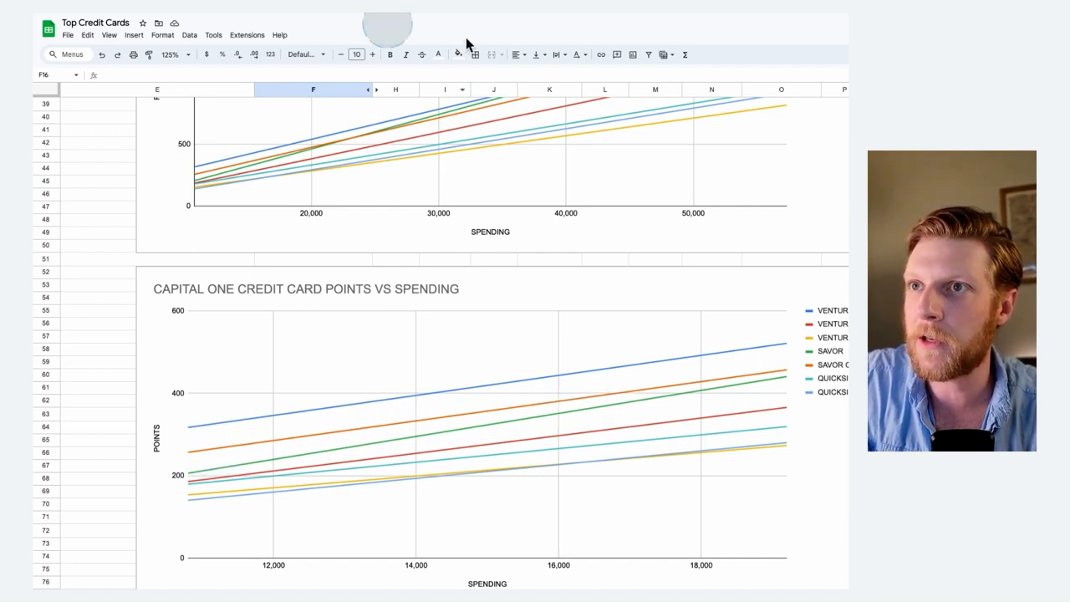
pyautogui.scroll(-3)
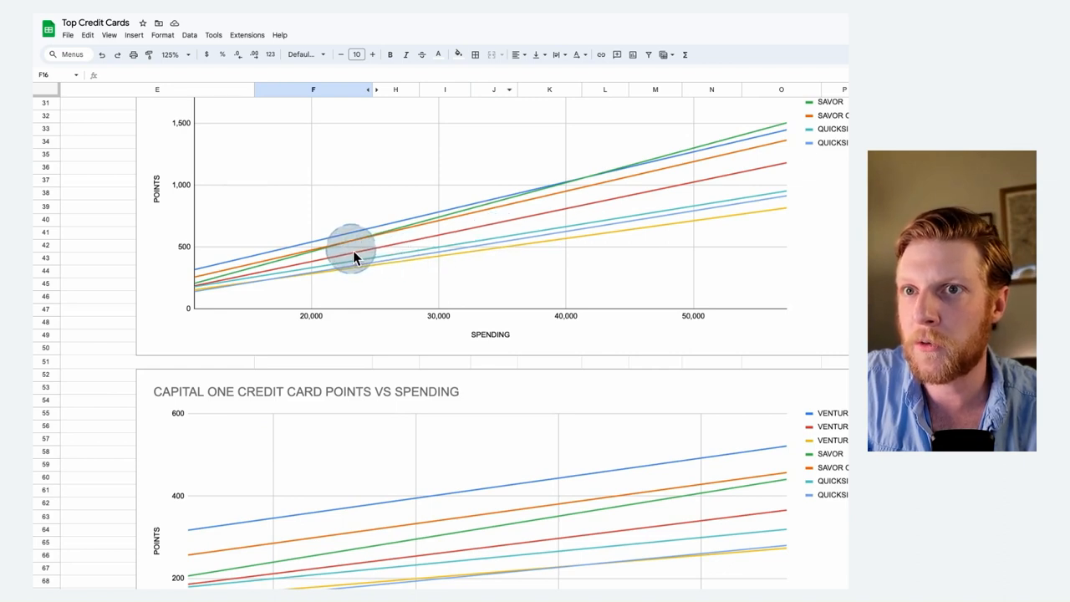
pyautogui.moveTo(355, 284)
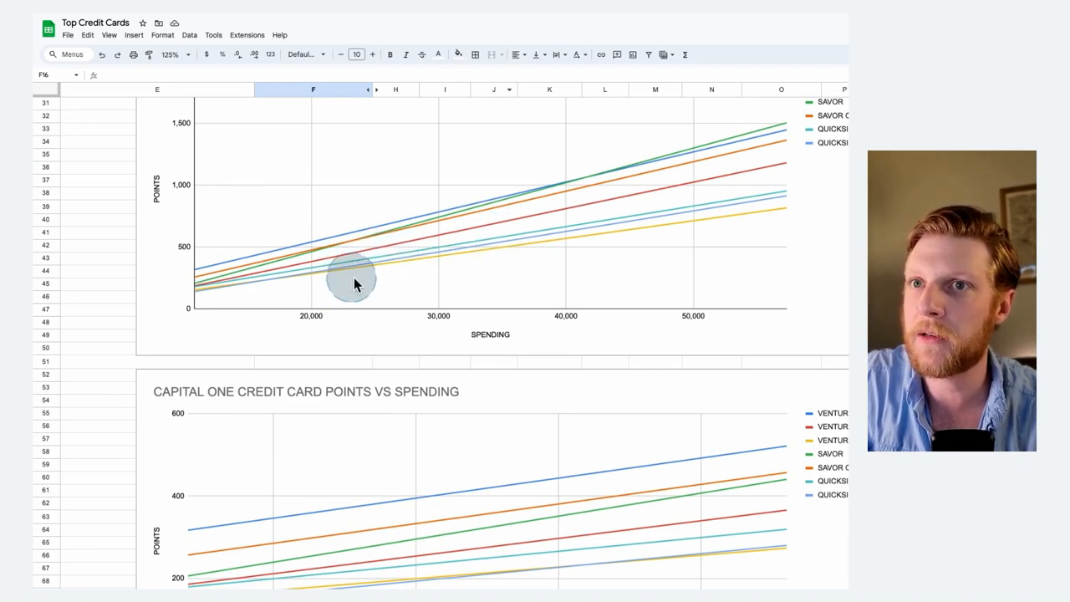
pyautogui.moveTo(628, 281)
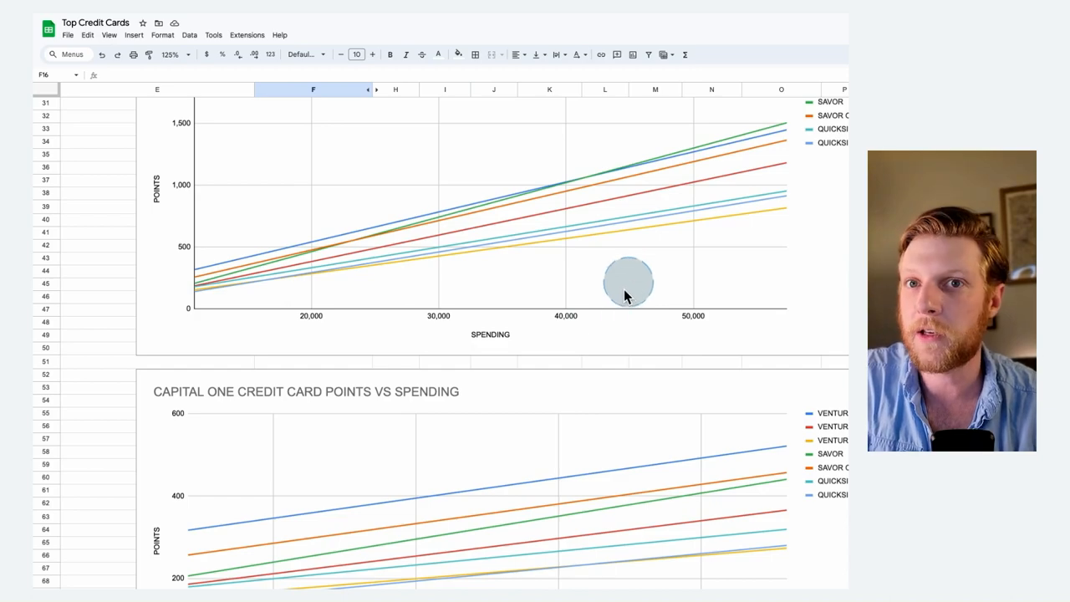
pyautogui.scroll(-3)
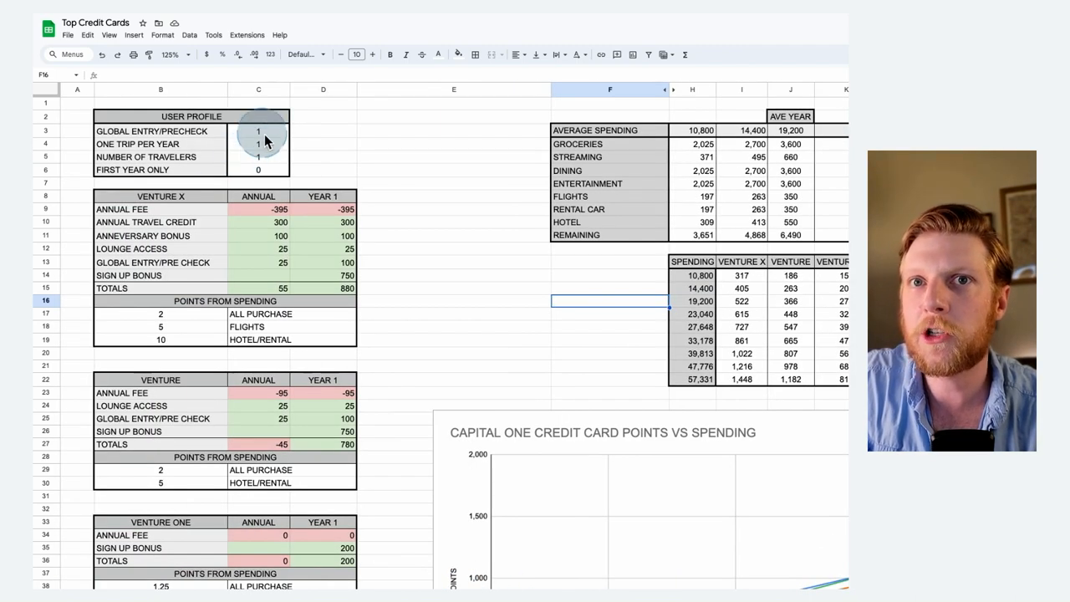
# Step: Set the Global Entry/PreCheck profile value in C3 to 0
pyautogui.click(257, 131)
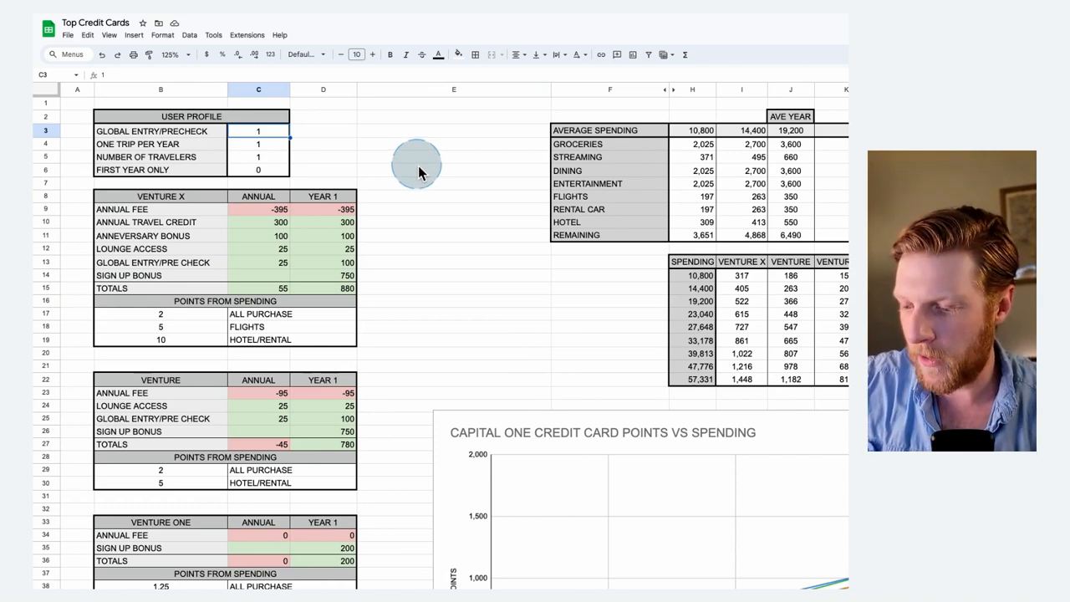
pyautogui.write('0')
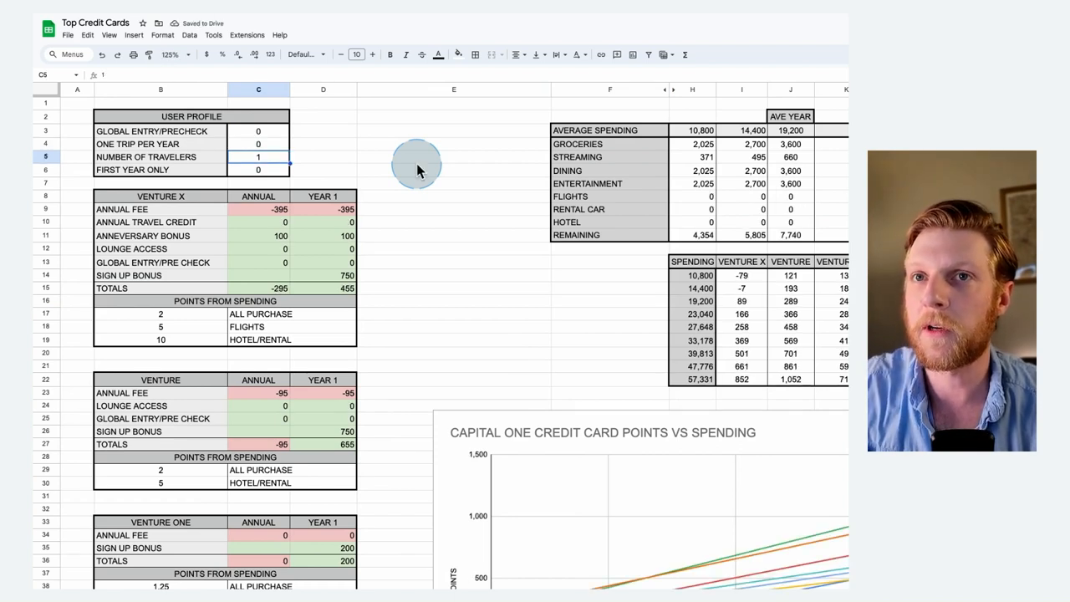
# Step: Scroll right to the Spending vs card points table and review its rows under the no-travel profile
pyautogui.hscroll(3)
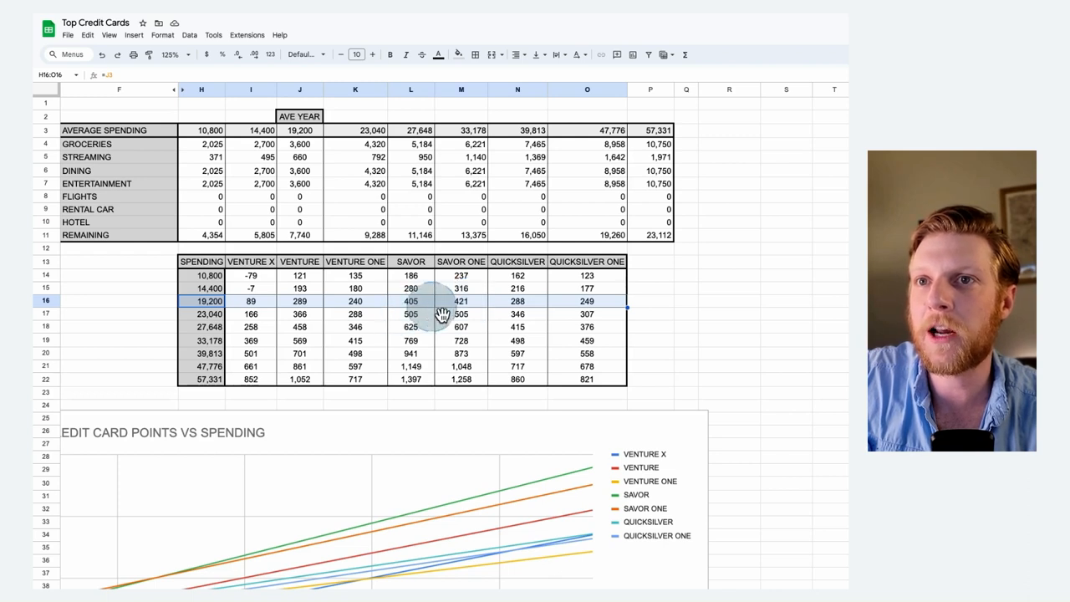
pyautogui.moveTo(470, 311)
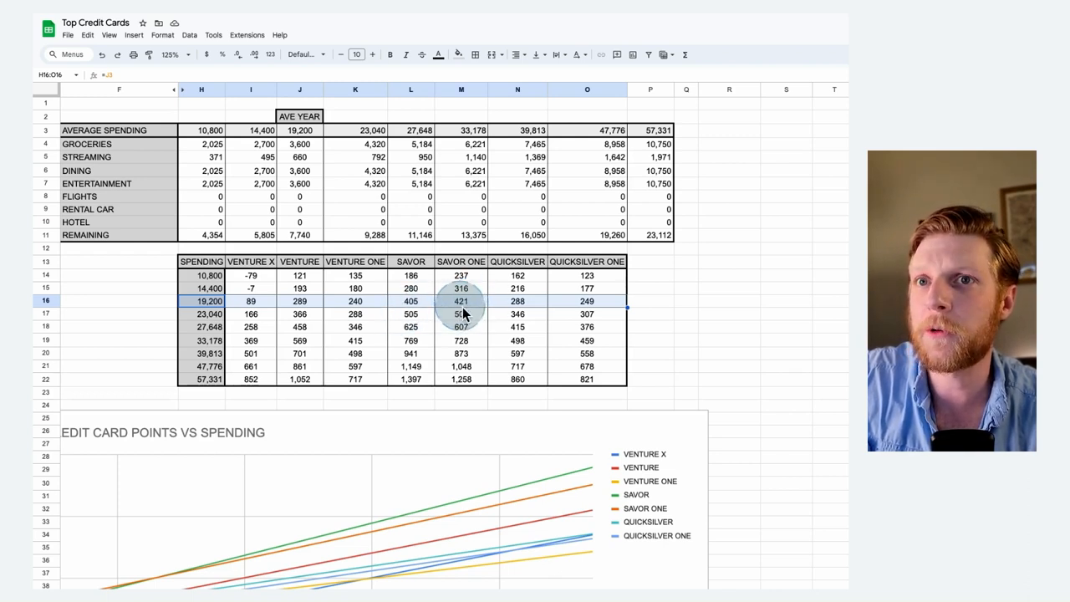
pyautogui.click(200, 378)
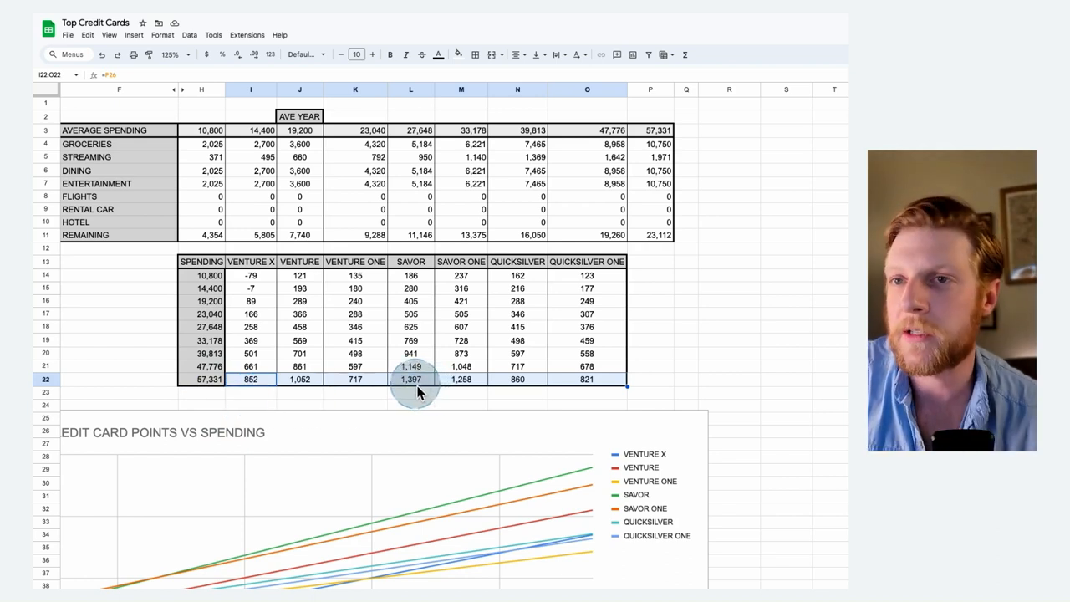
pyautogui.moveTo(419, 400)
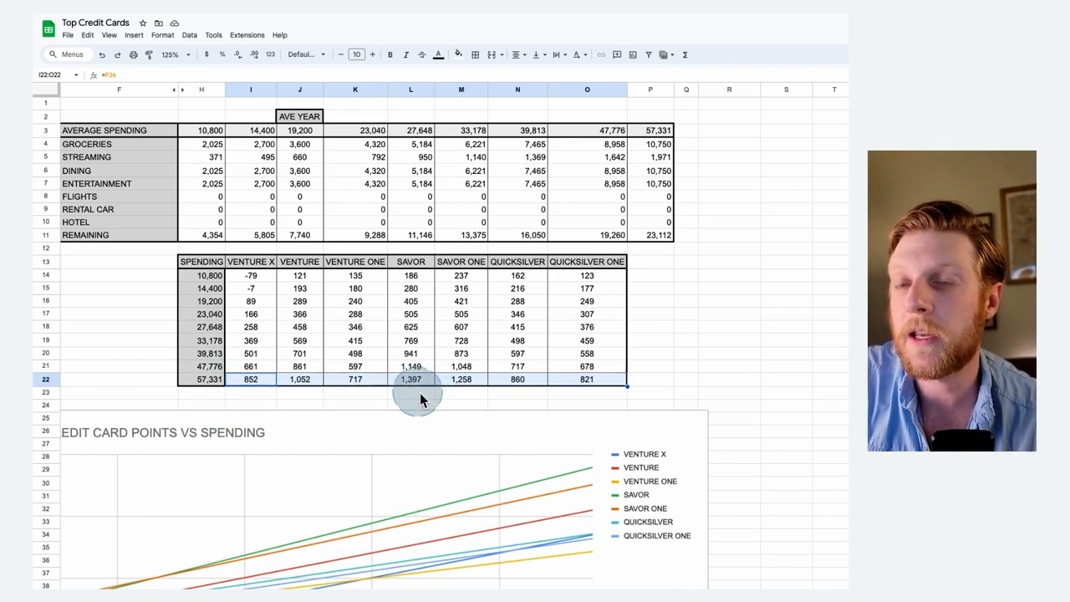
pyautogui.moveTo(92, 321)
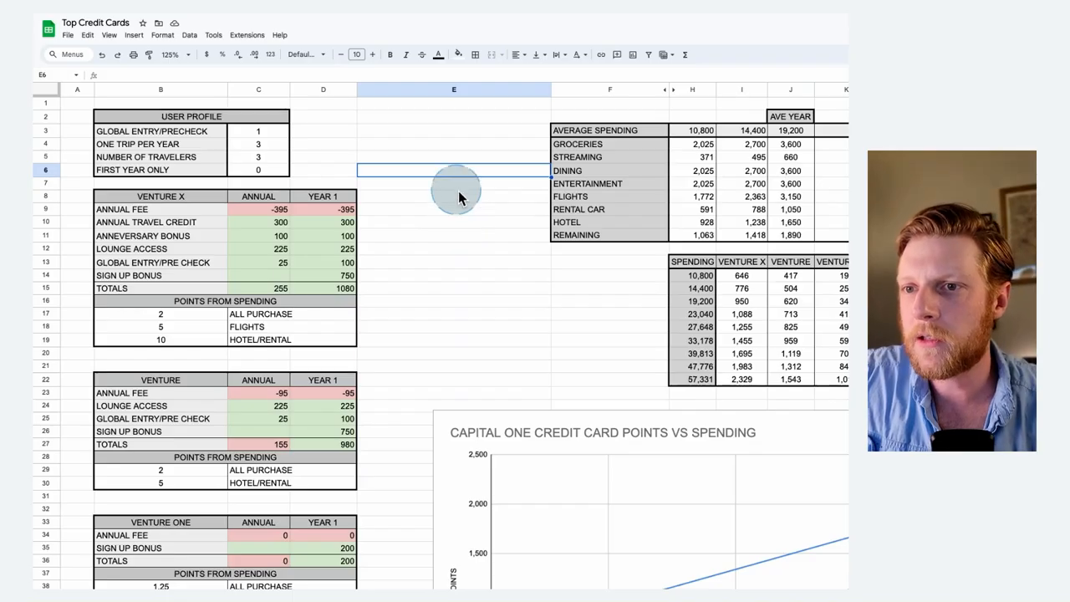
pyautogui.moveTo(468, 190)
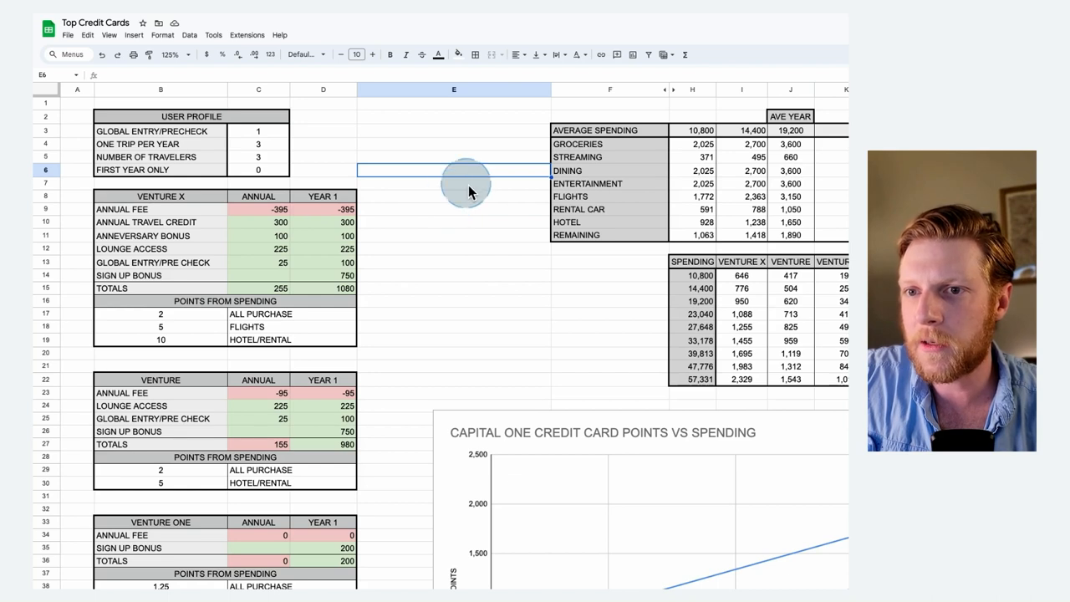
pyautogui.moveTo(393, 187)
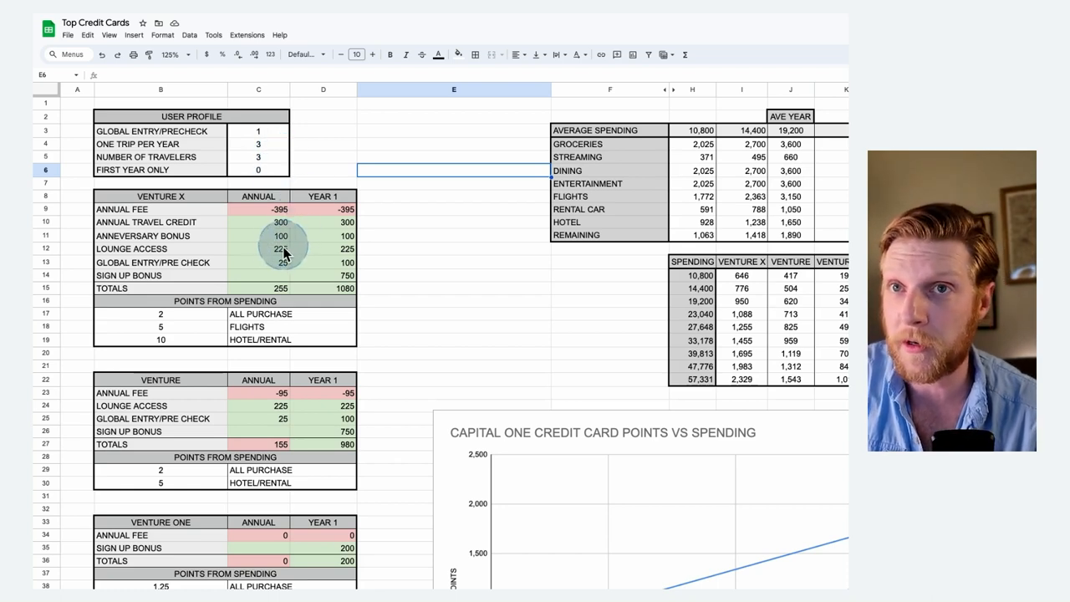
# Step: Inspect the Venture X Lounge Access cell C12 formula, now contributing 225
pyautogui.click(276, 247)
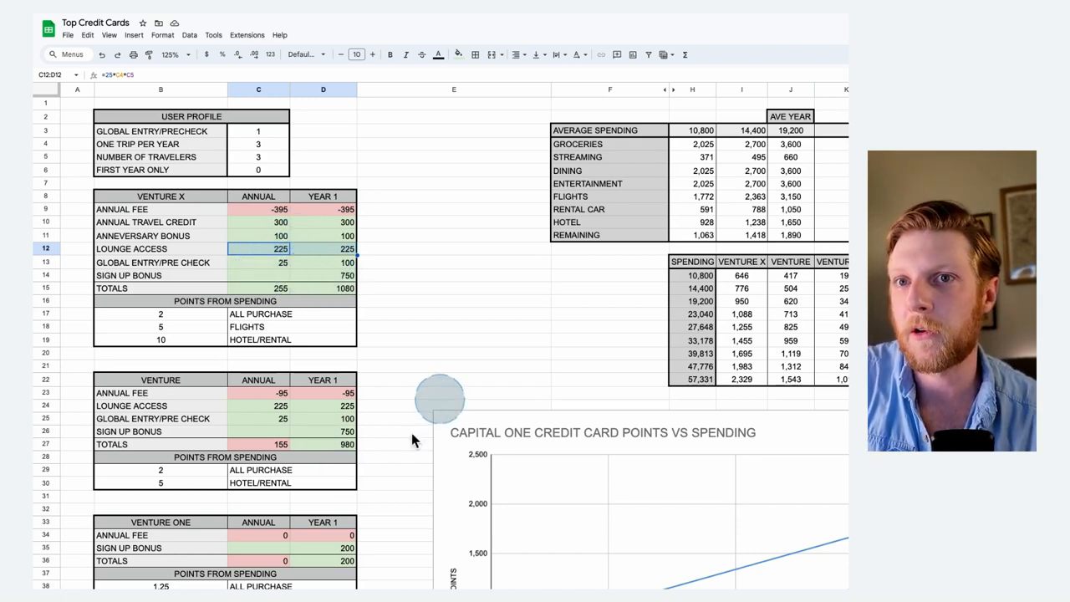
pyautogui.moveTo(243, 431)
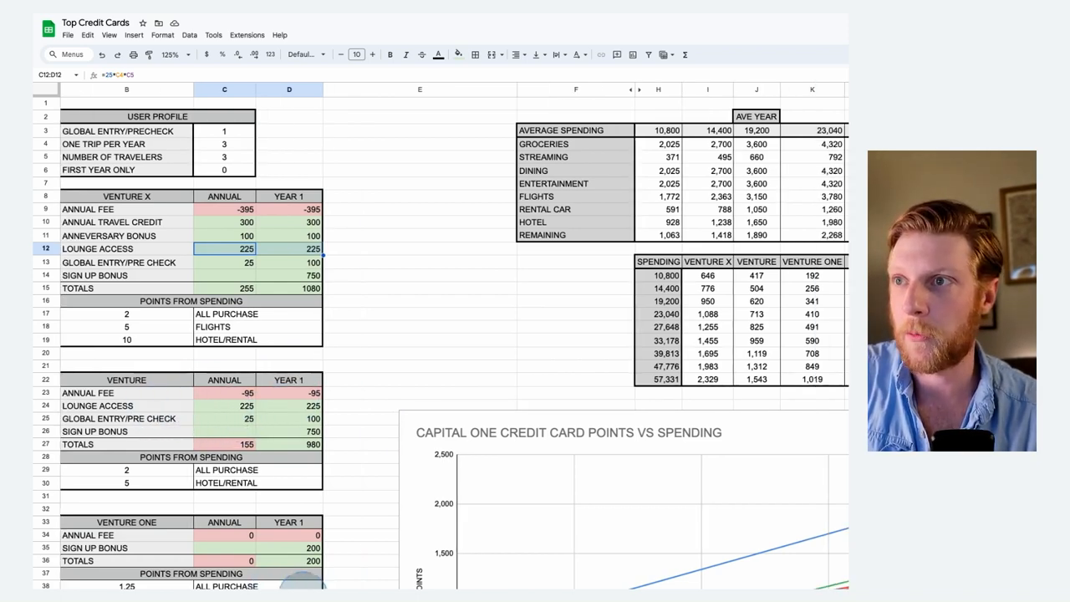
# Step: Scroll to the Spending vs card points table to review the Venture X column, then back to the profile
pyautogui.hscroll(3)
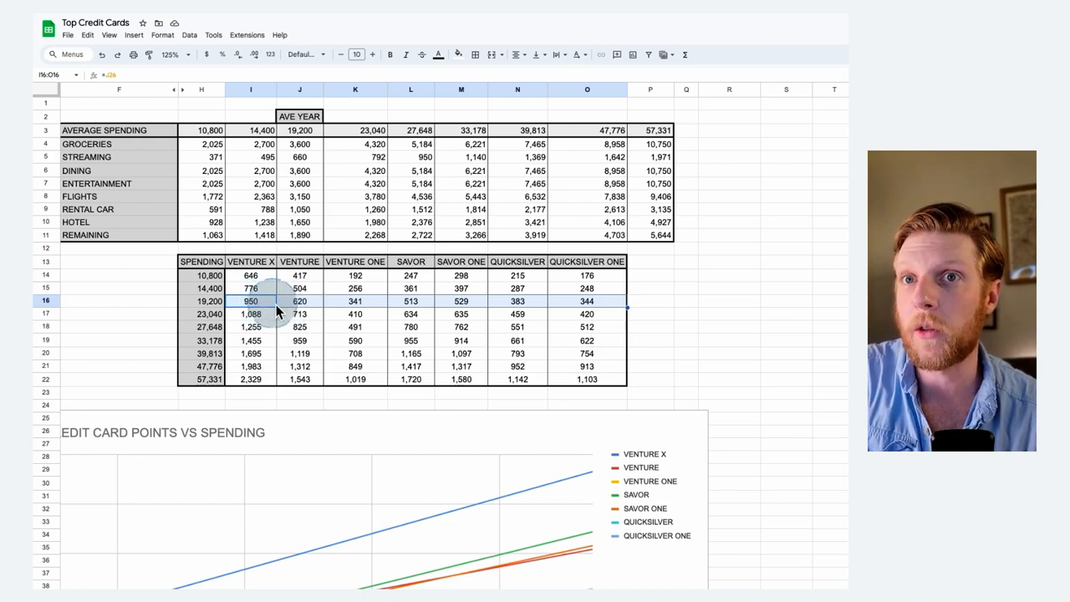
pyautogui.moveTo(204, 388)
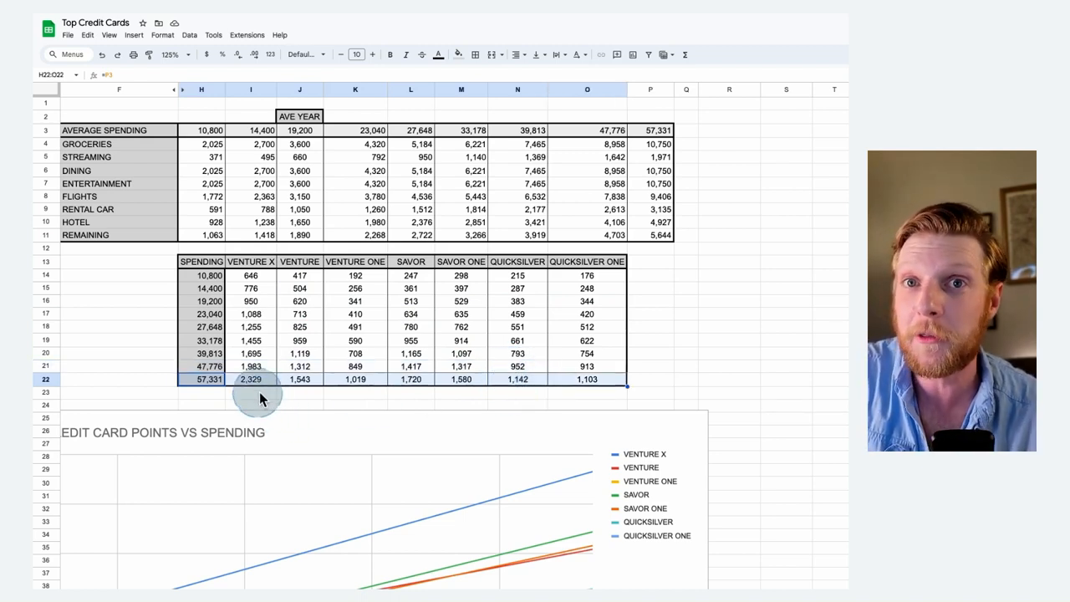
pyautogui.moveTo(295, 401)
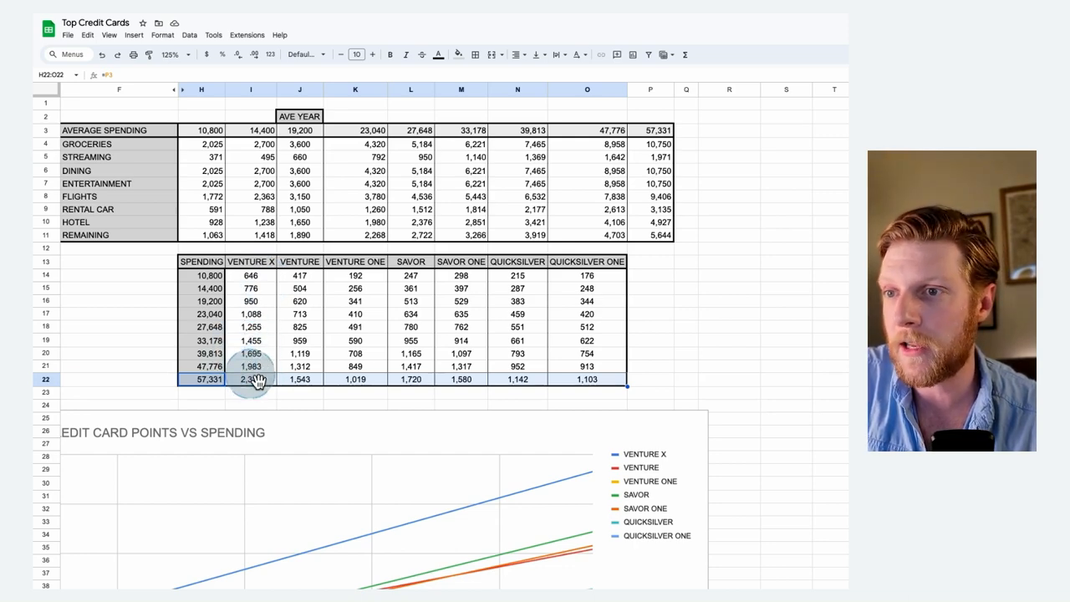
pyautogui.hscroll(-3)
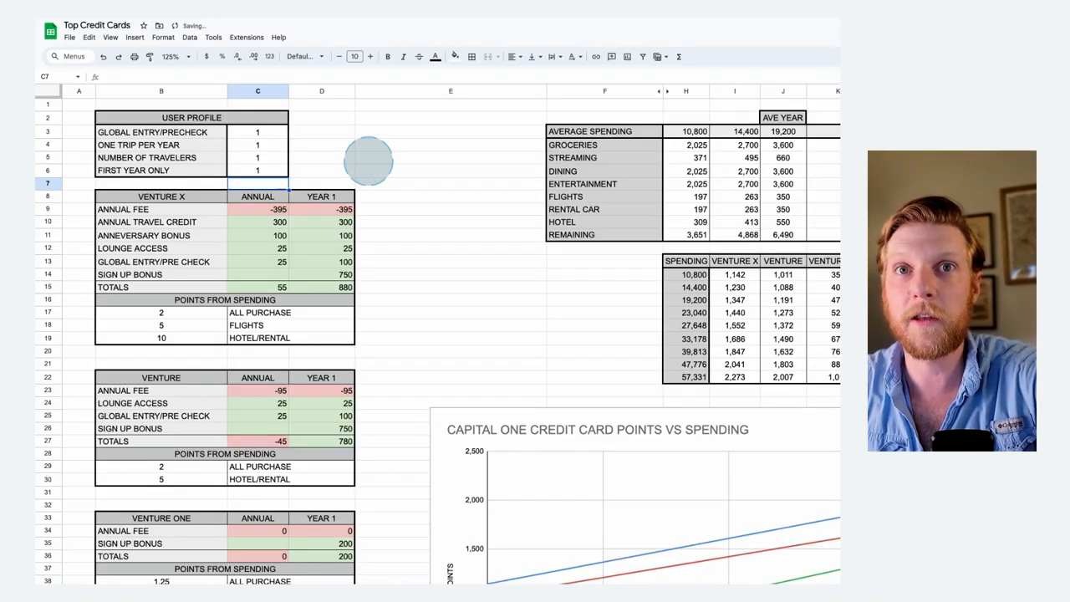
pyautogui.moveTo(686, 181)
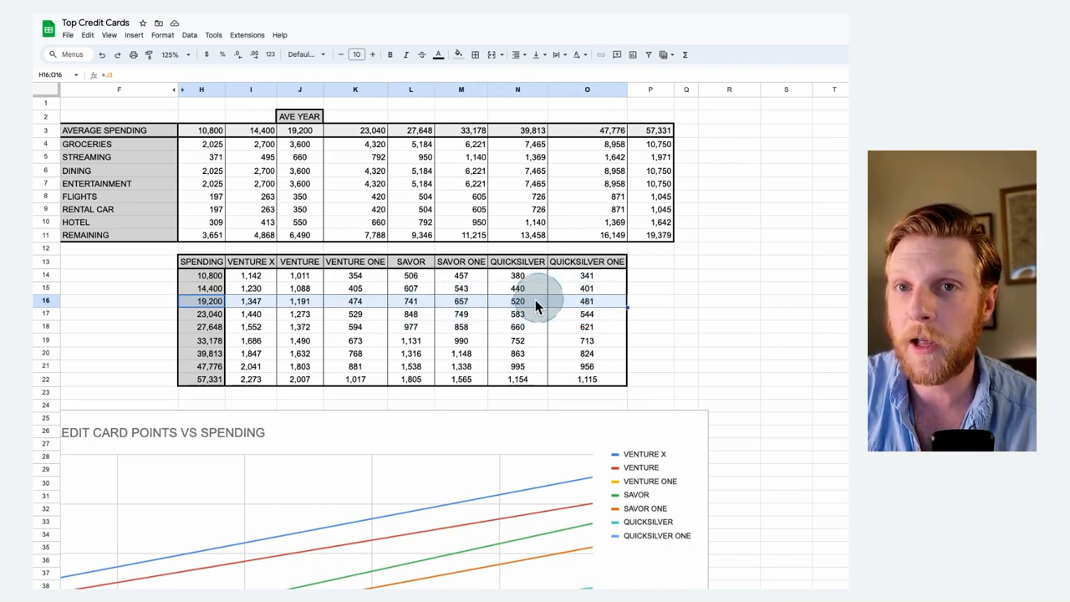
pyautogui.moveTo(426, 318)
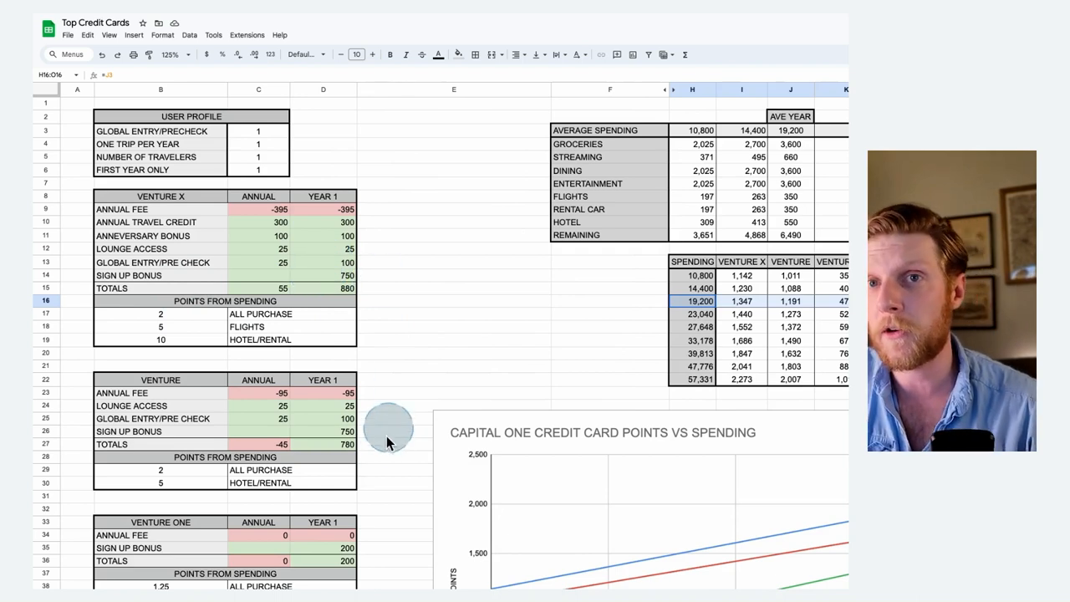
pyautogui.moveTo(314, 254)
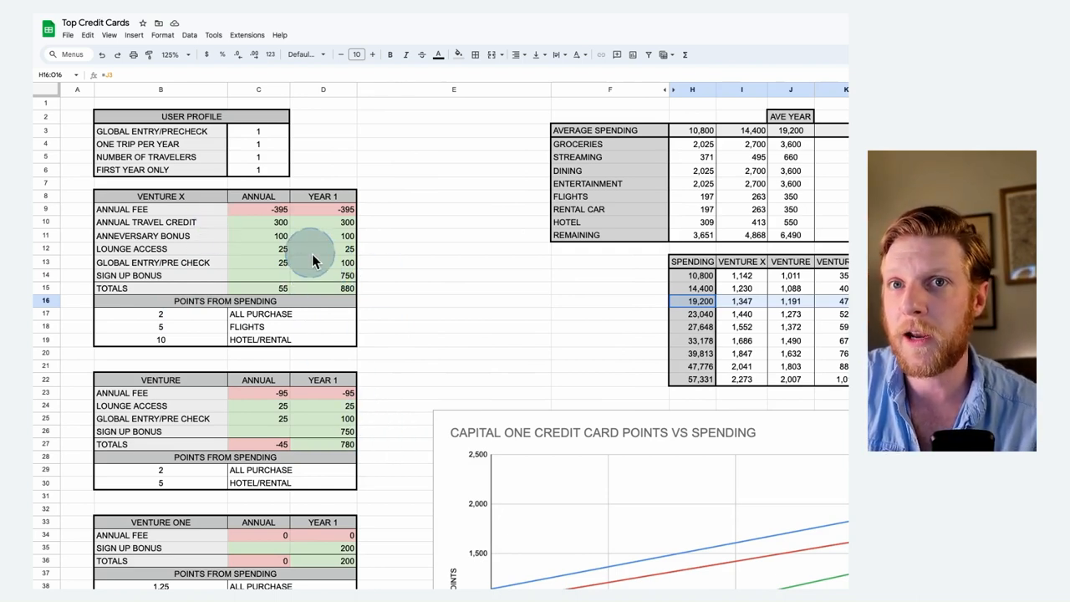